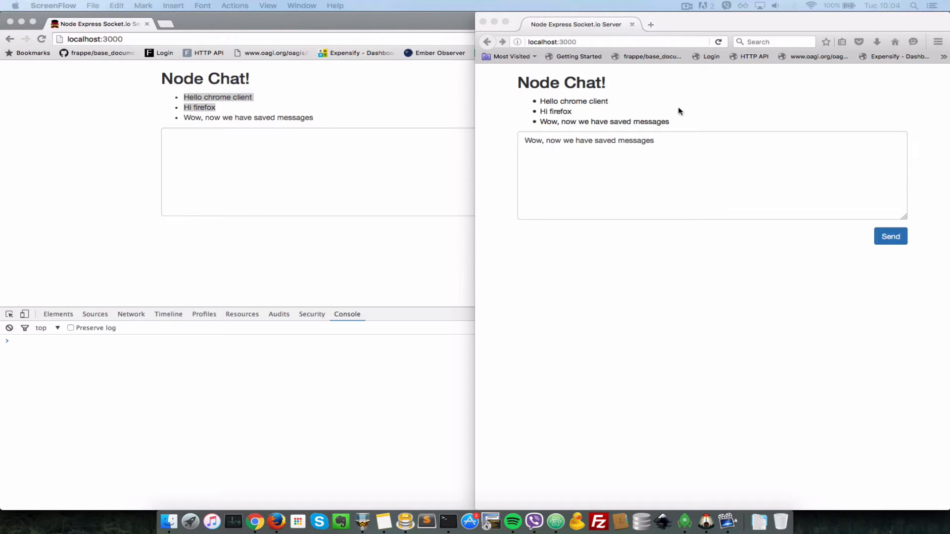
{"action": "mouse_move", "coordinate": [577, 104]}
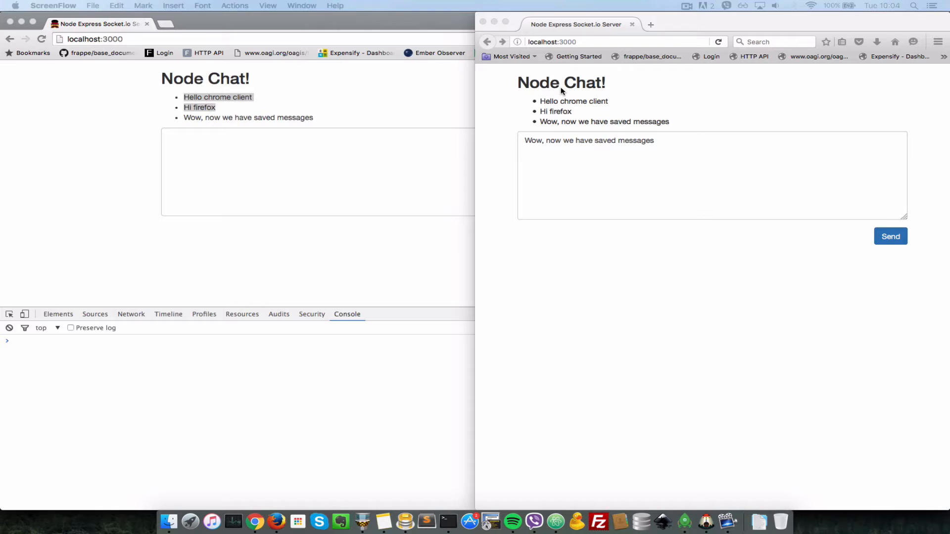
{"action": "mouse_move", "coordinate": [610, 111]}
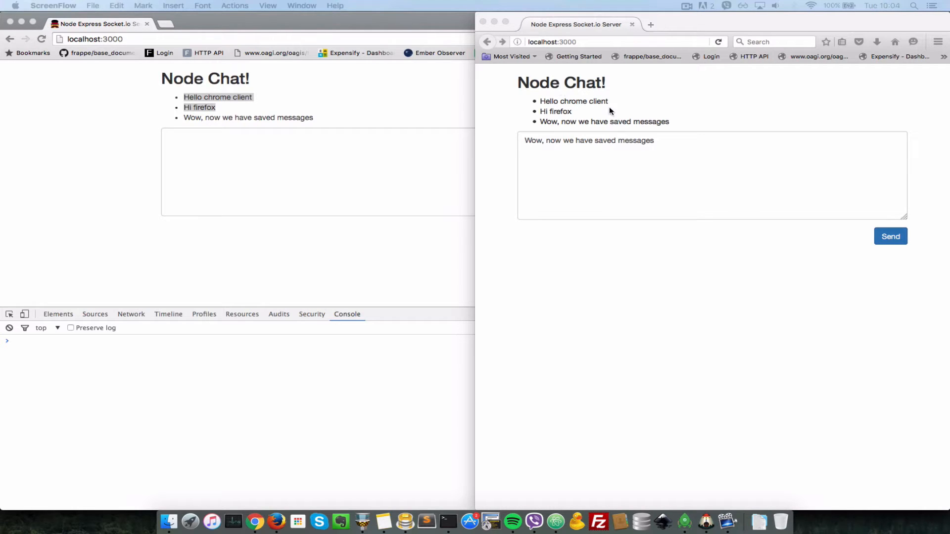
{"action": "mouse_move", "coordinate": [612, 367]}
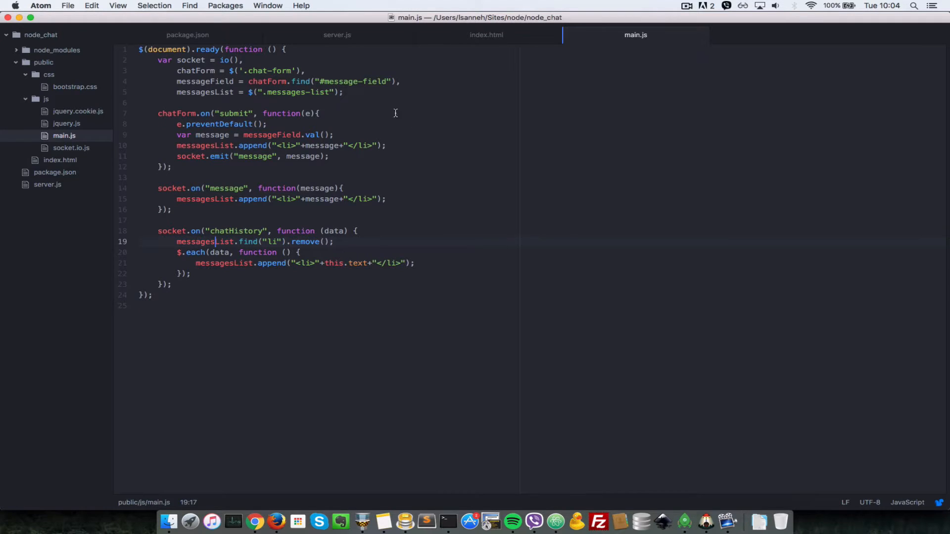
Switch to the index.html tab to add the Set Username heading, field and button.
{"action": "left_click", "coordinate": [486, 34]}
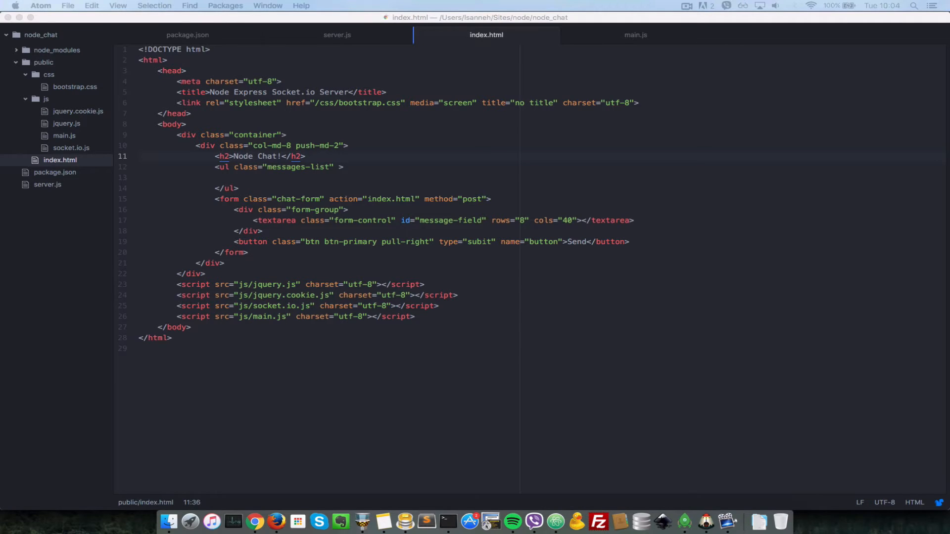
{"action": "mouse_move", "coordinate": [330, 162]}
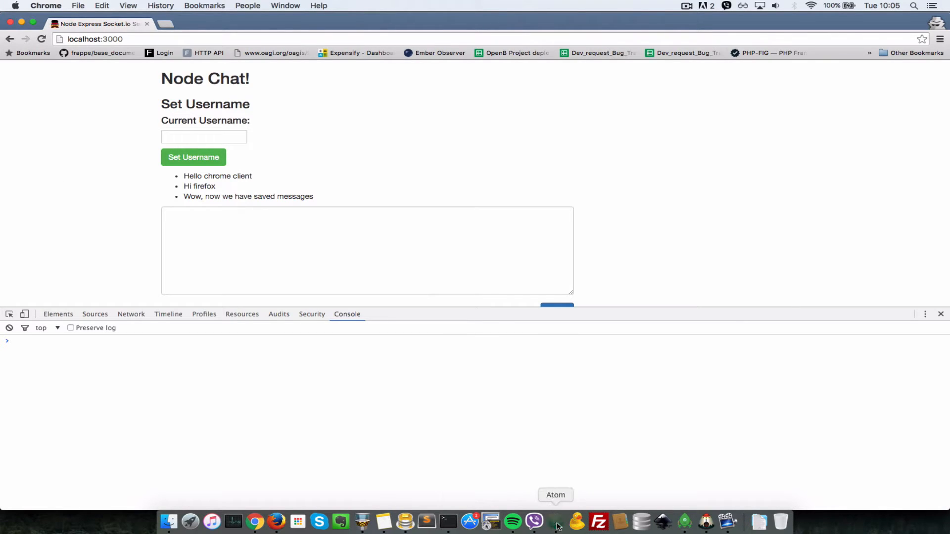
View the new Set Username form on the reloaded chat page and try saving a username.
{"action": "left_click", "coordinate": [555, 521]}
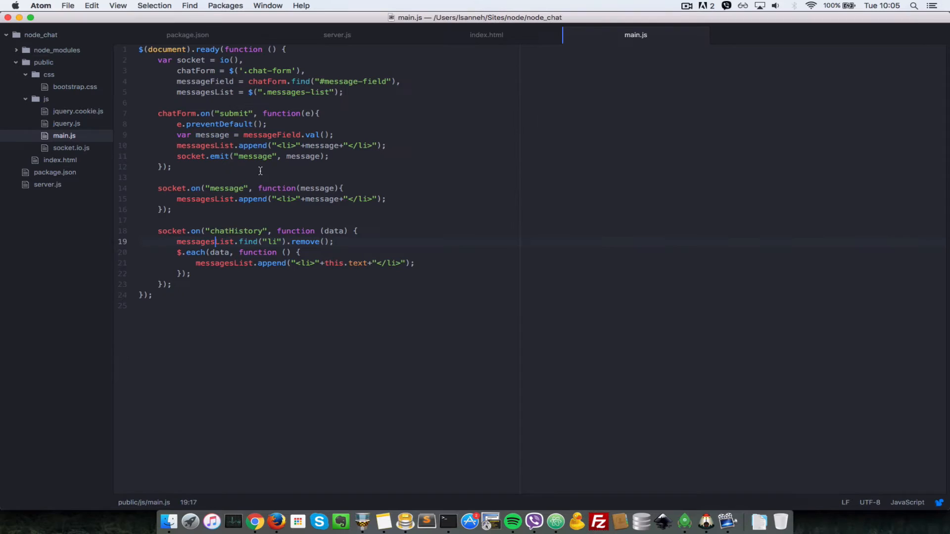
{"action": "left_click", "coordinate": [253, 521]}
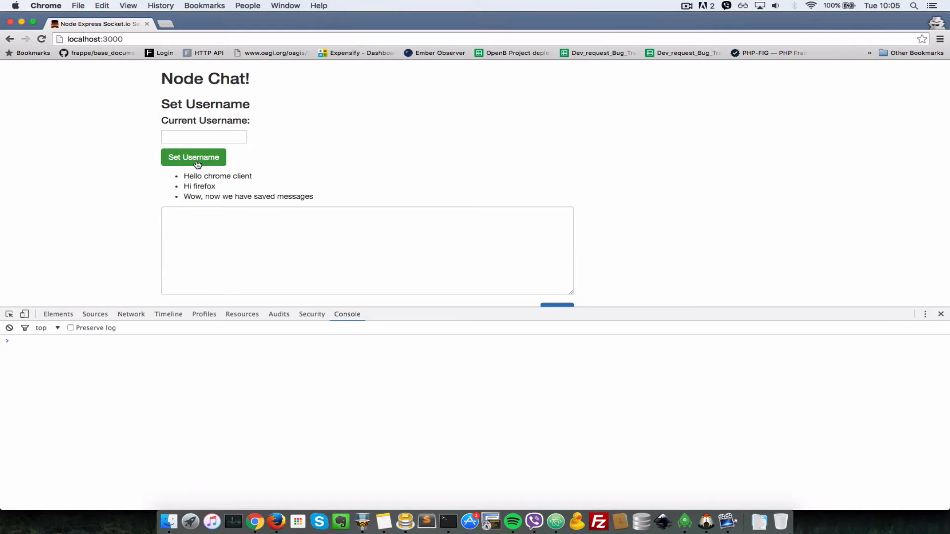
{"action": "mouse_move", "coordinate": [105, 162]}
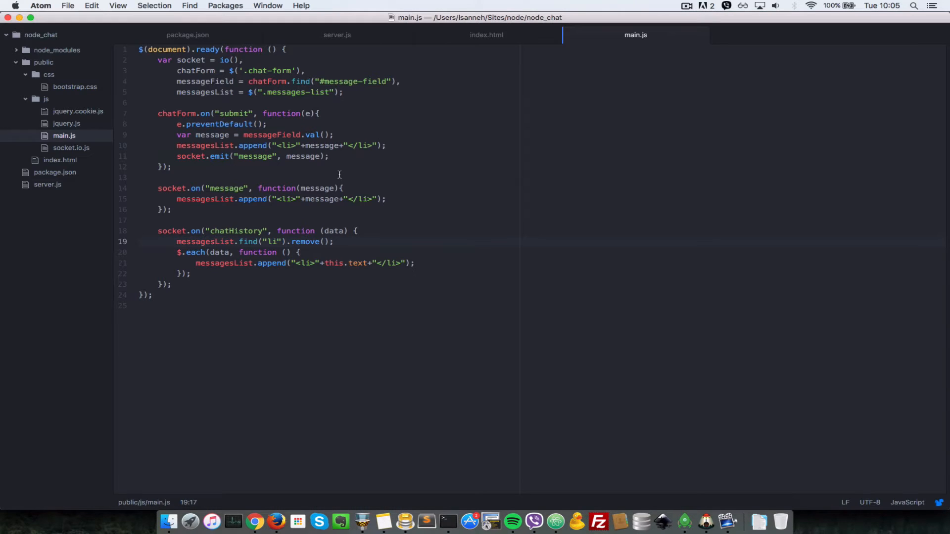
Declare chatUsername and chatUsernameIndicator after messagesList in main.js.
{"action": "left_click", "coordinate": [343, 92]}
{"action": "type", "text": ","}
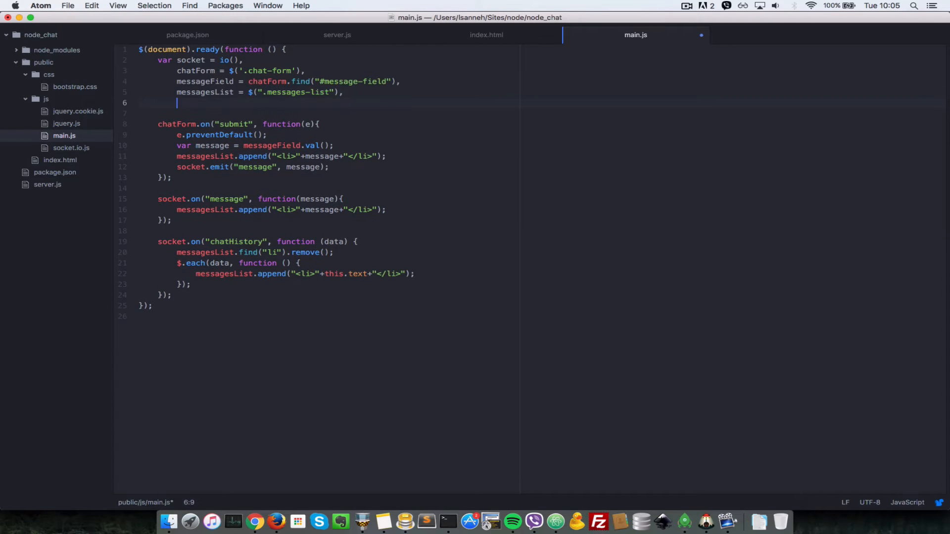
{"action": "type", "text": "cha"}
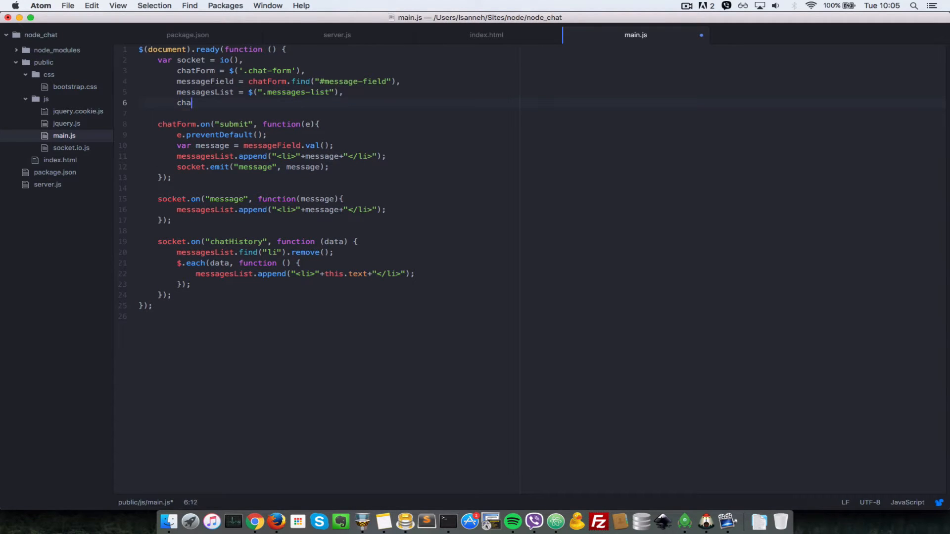
{"action": "type", "text": "tUsername,"}
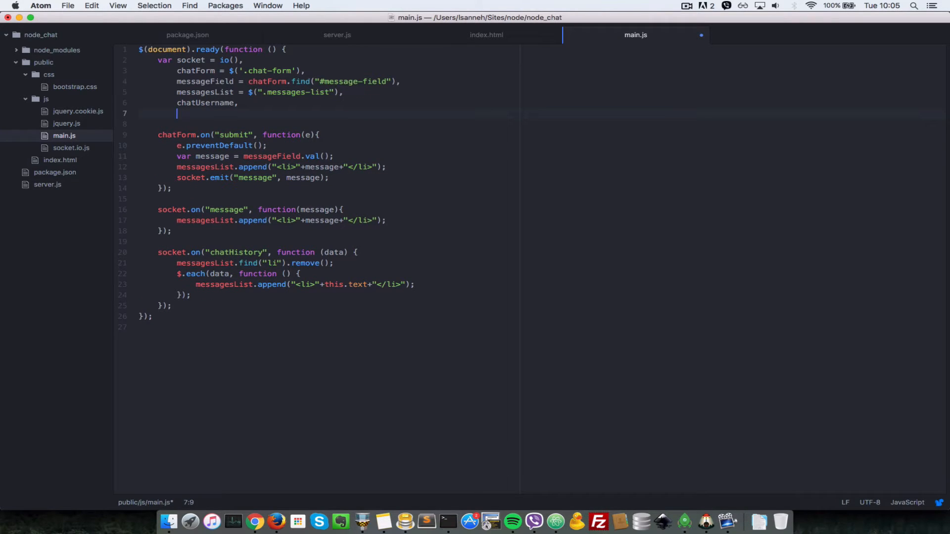
{"action": "type", "text": "chat"}
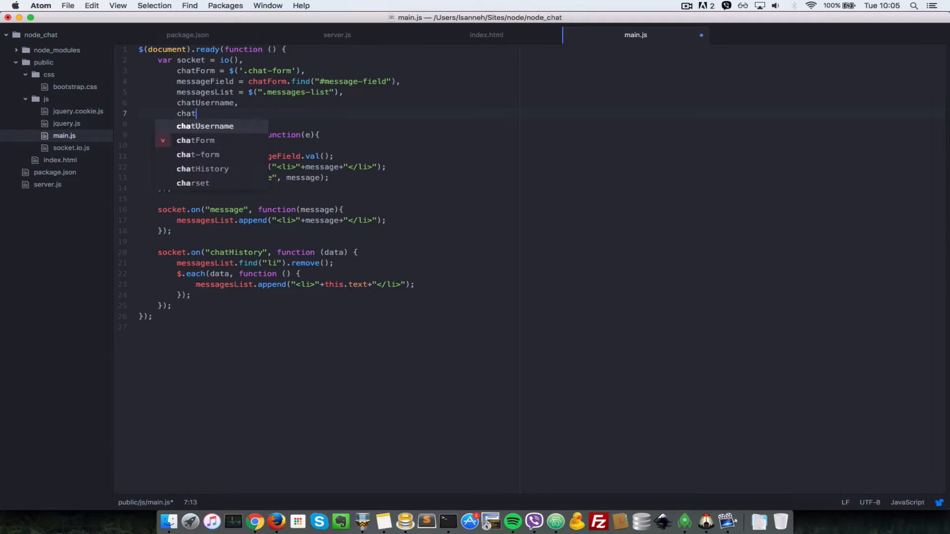
{"action": "type", "text": "User"}
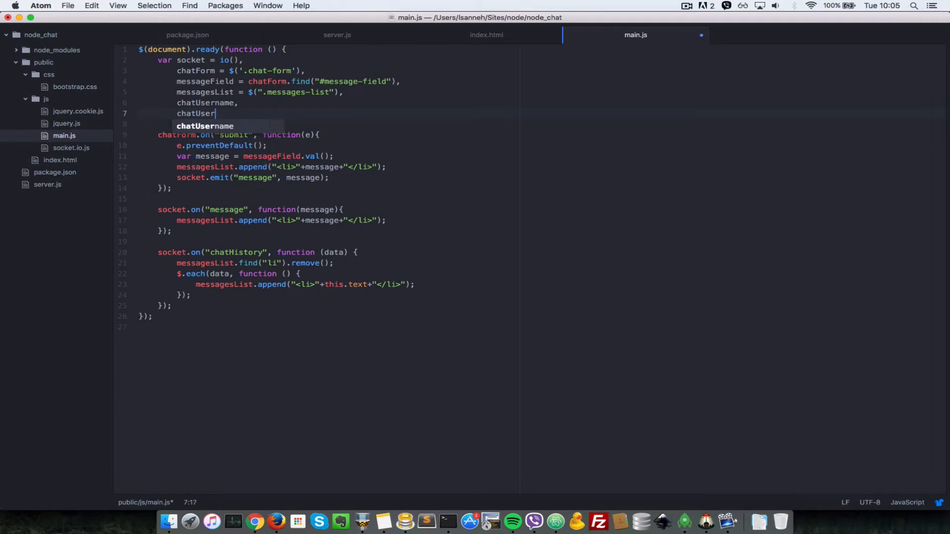
{"action": "type", "text": "nameIndicato"}
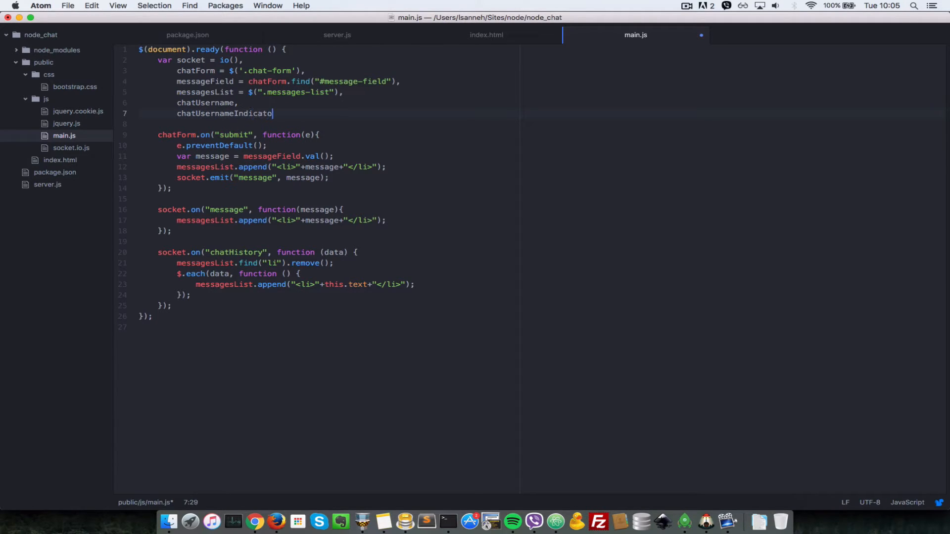
Look up the current-username class in index.html, then return to main.js.
{"action": "left_click", "coordinate": [486, 34]}
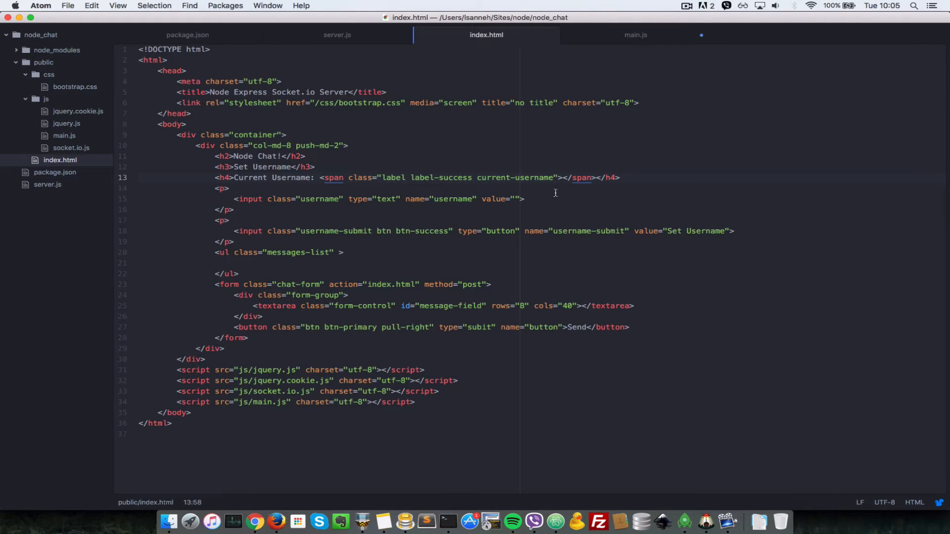
{"action": "double_click", "coordinate": [515, 177]}
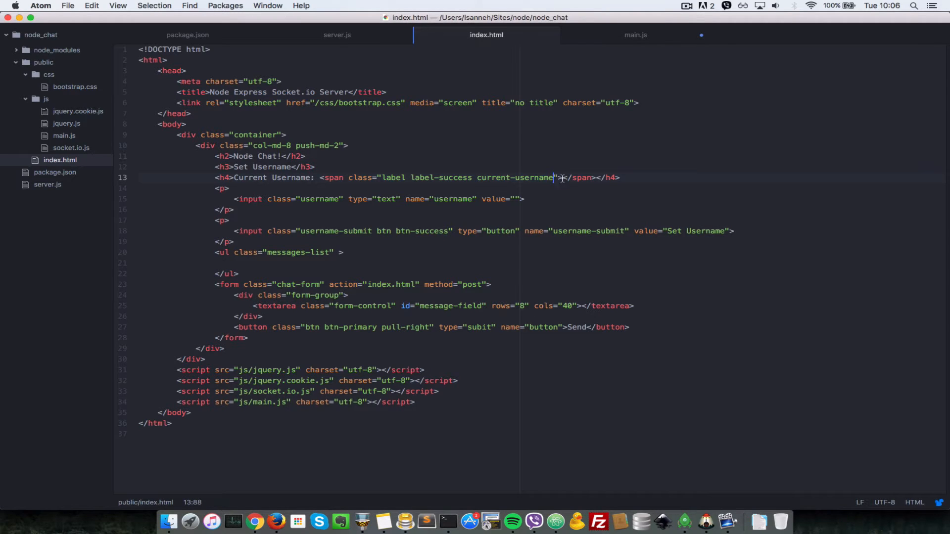
{"action": "left_click", "coordinate": [635, 35]}
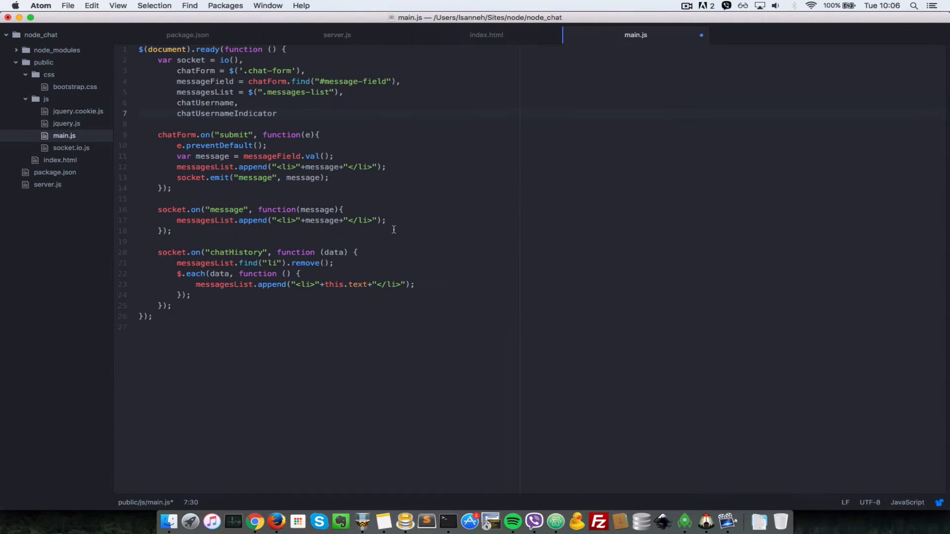
Assign chatUsernameIndicator the $(".current-username") element.
{"action": "left_click", "coordinate": [278, 113]}
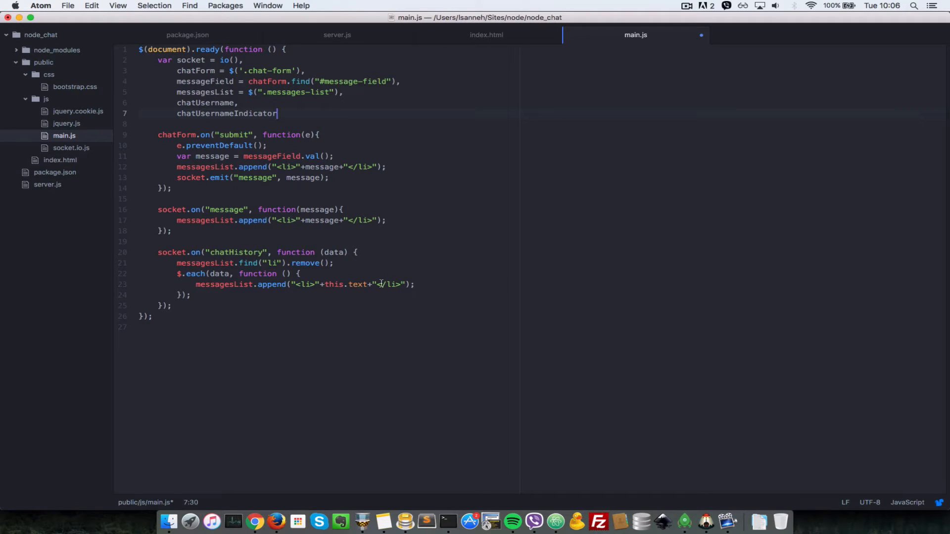
{"action": "type", "text": "= $()"}
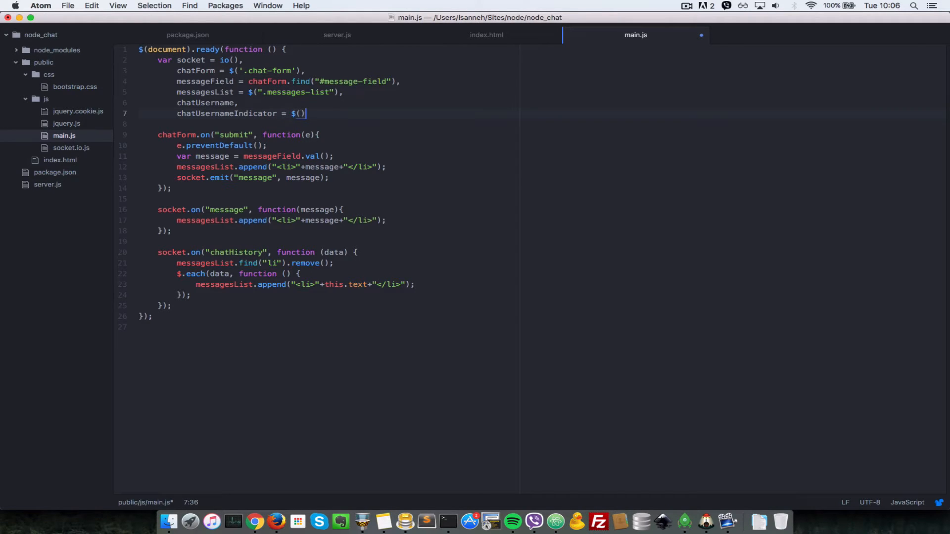
{"action": "type", "text": "\"\""}
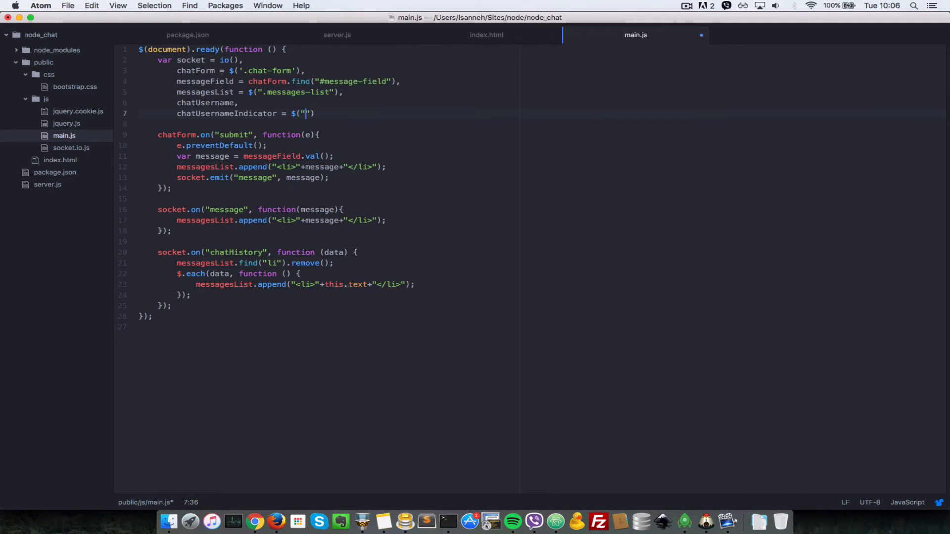
{"action": "type", "text": ".current-"}
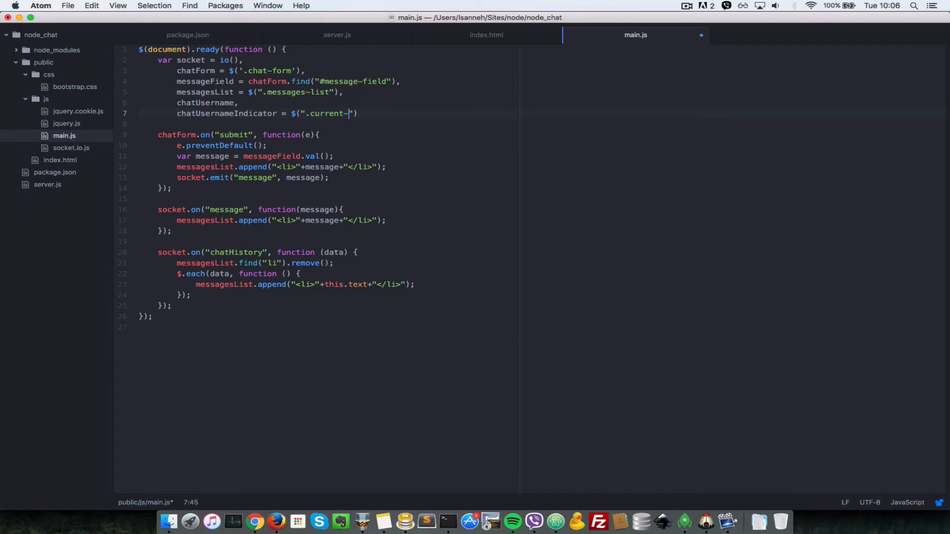
{"action": "type", "text": "username\")"}
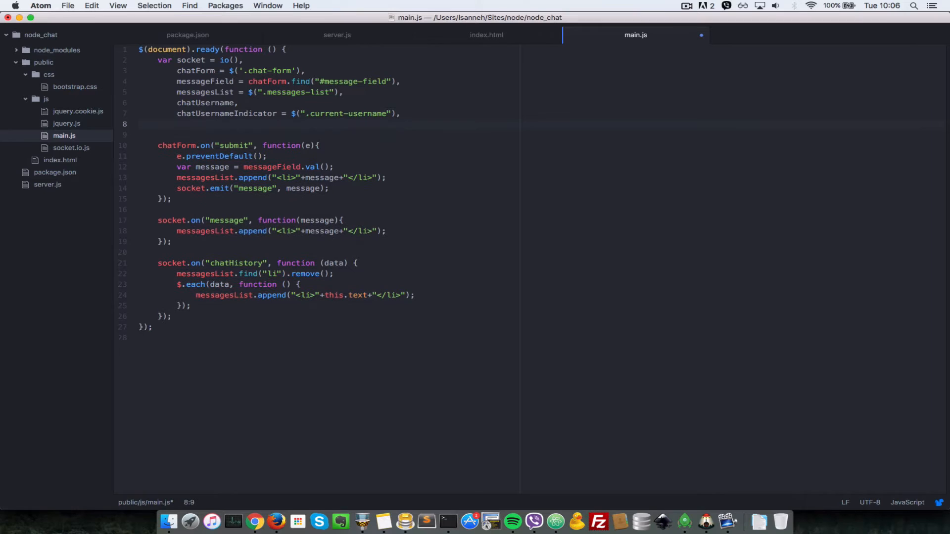
Declare usernameSubmit as the $(".username-submit") element.
{"action": "type", "text": "us"}
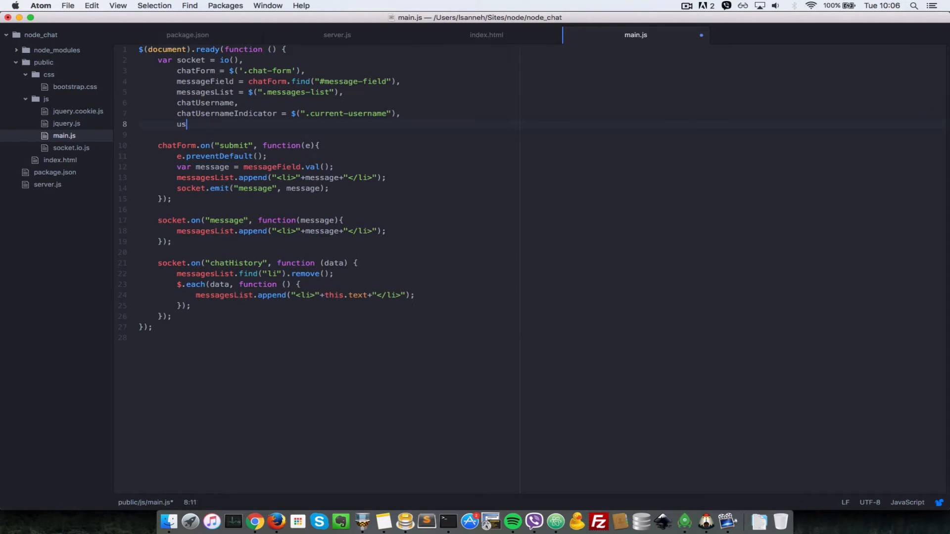
{"action": "type", "text": "ernameSubmit ="}
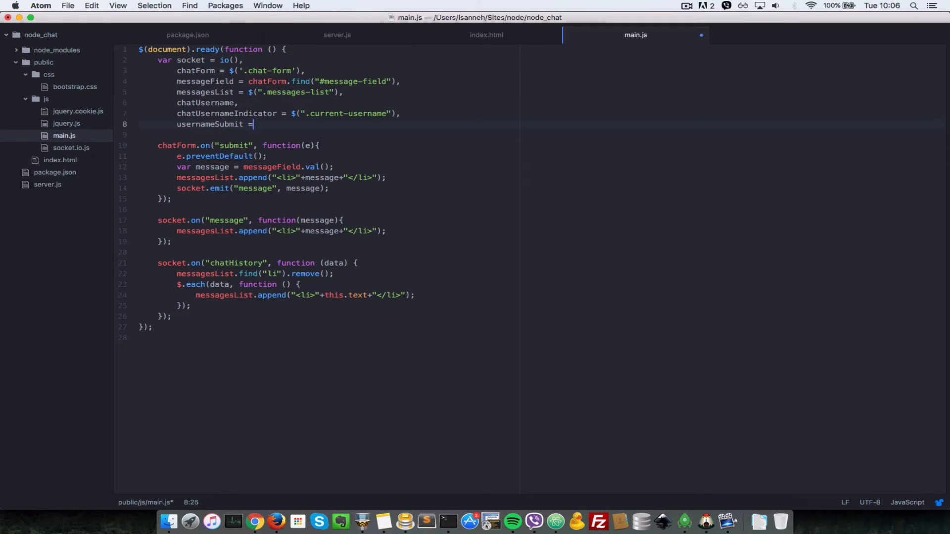
{"action": "type", "text": "$()"}
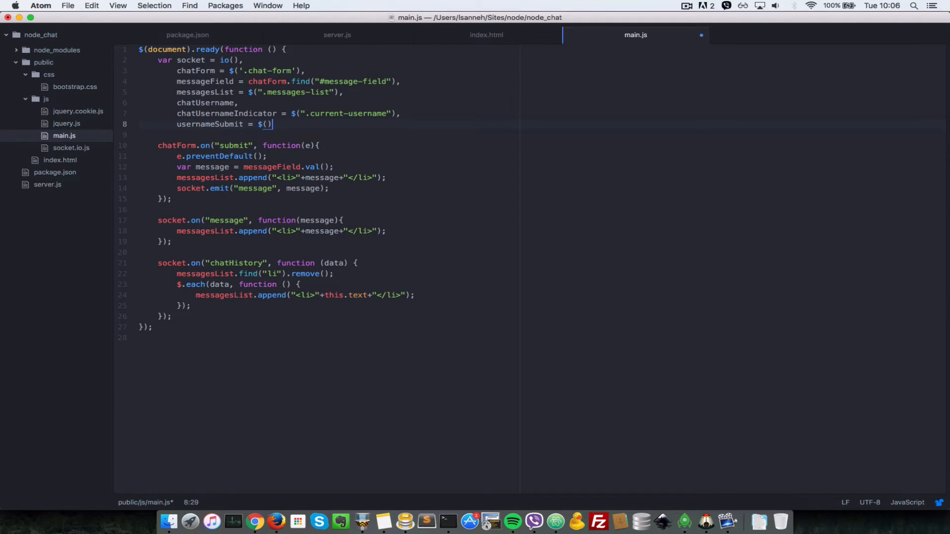
{"action": "type", "text": ".\""}
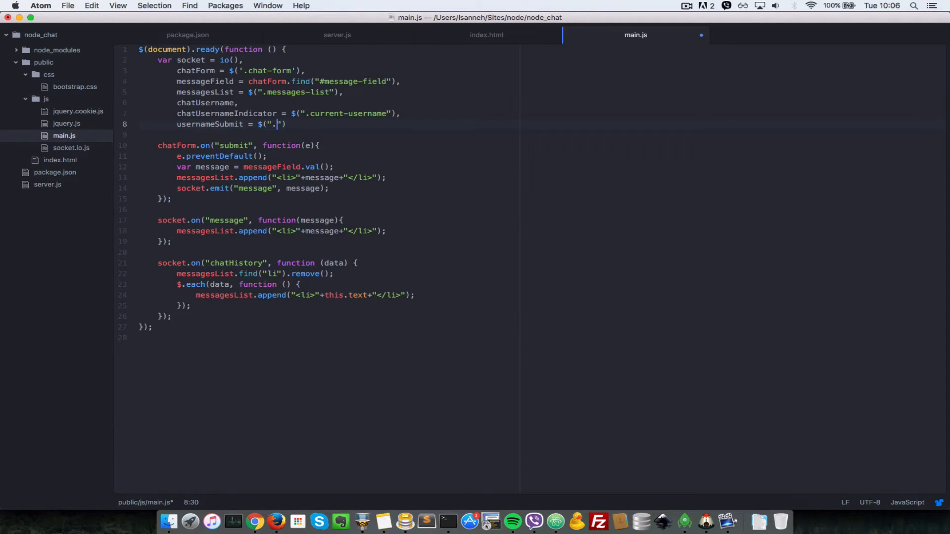
{"action": "type", "text": "username"}
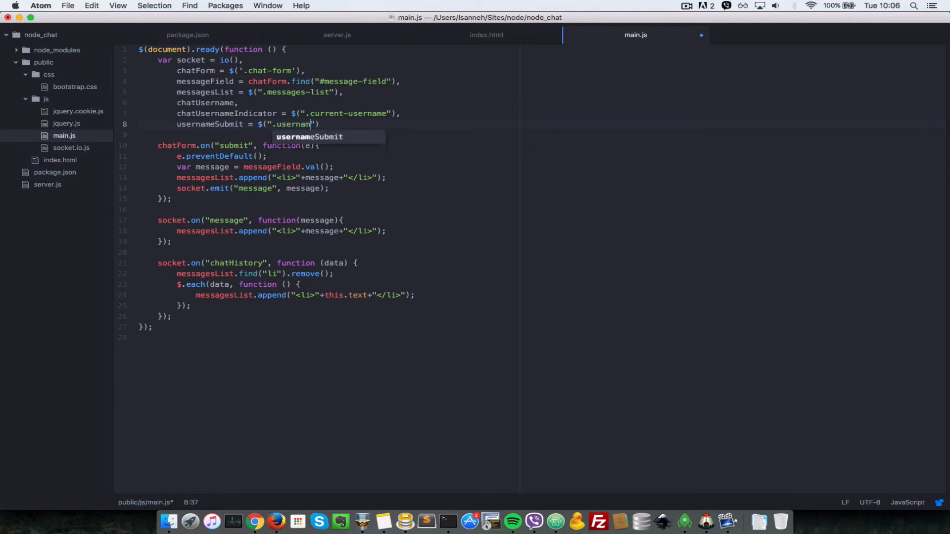
{"action": "type", "text": "e-submit"}
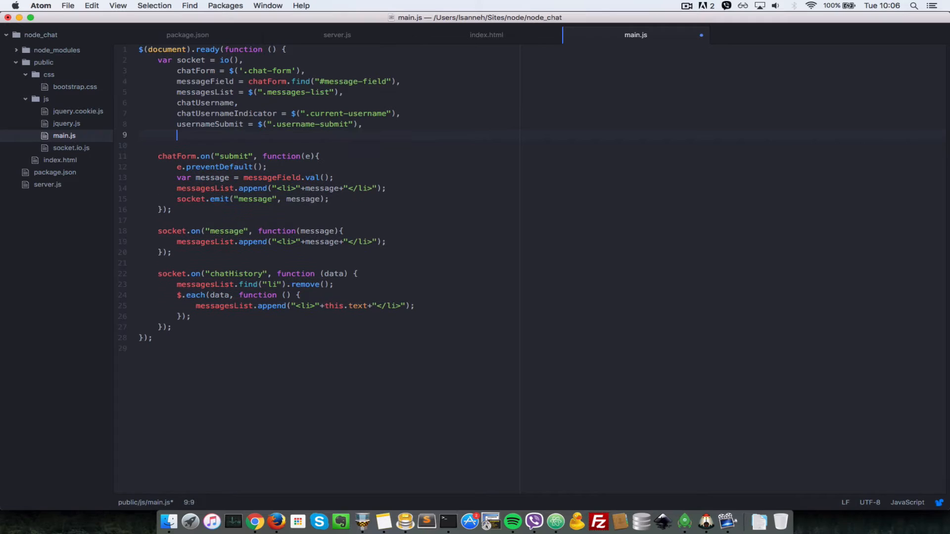
Begin the usernameField declaration with a partial $(".us selector.
{"action": "type", "text": "username"}
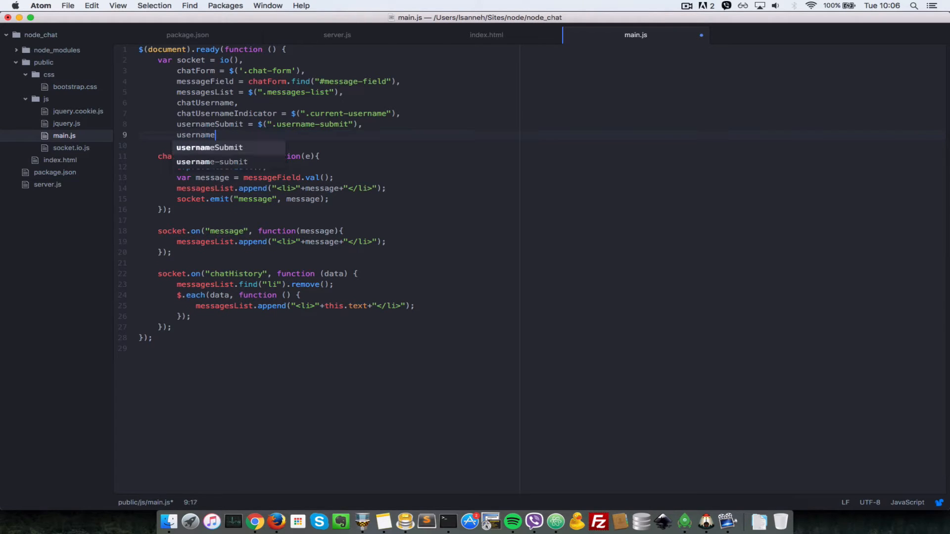
{"action": "type", "text": "Field = $();"}
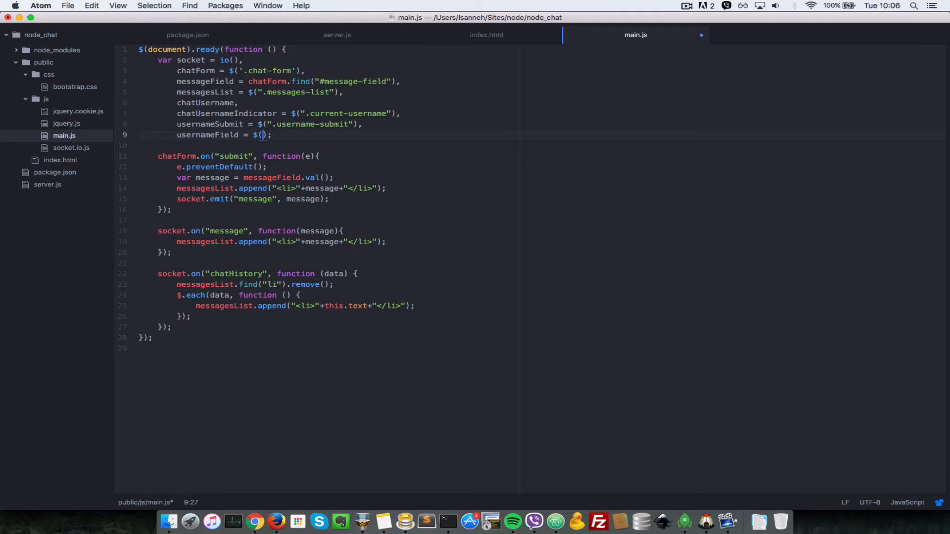
{"action": "type", "text": "\"us"}
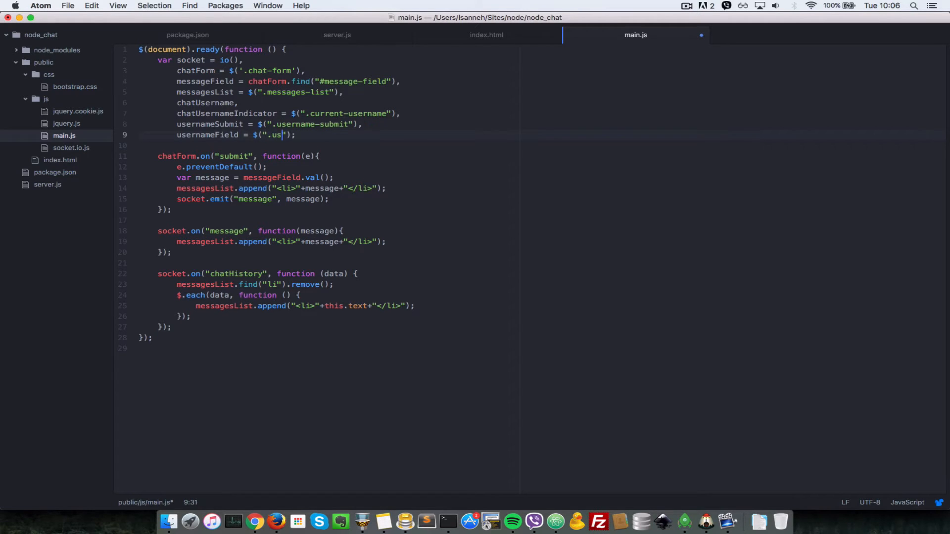
Check the username input's class name in index.html and go back to main.js.
{"action": "left_click", "coordinate": [486, 34]}
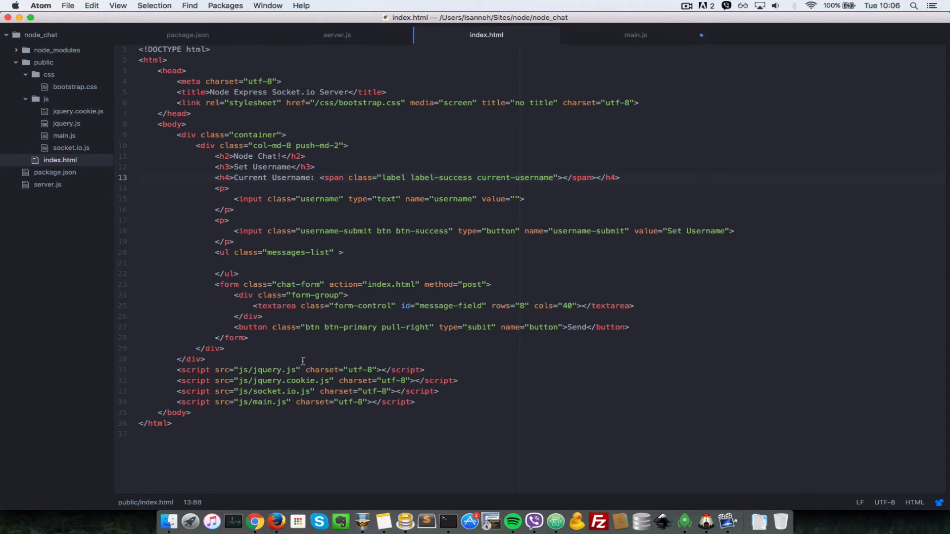
{"action": "double_click", "coordinate": [319, 199]}
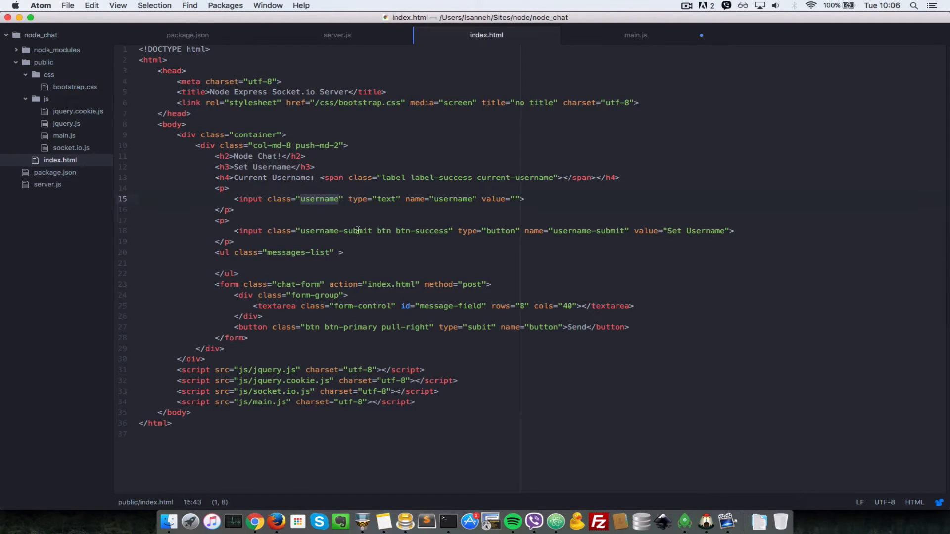
{"action": "left_click", "coordinate": [635, 35]}
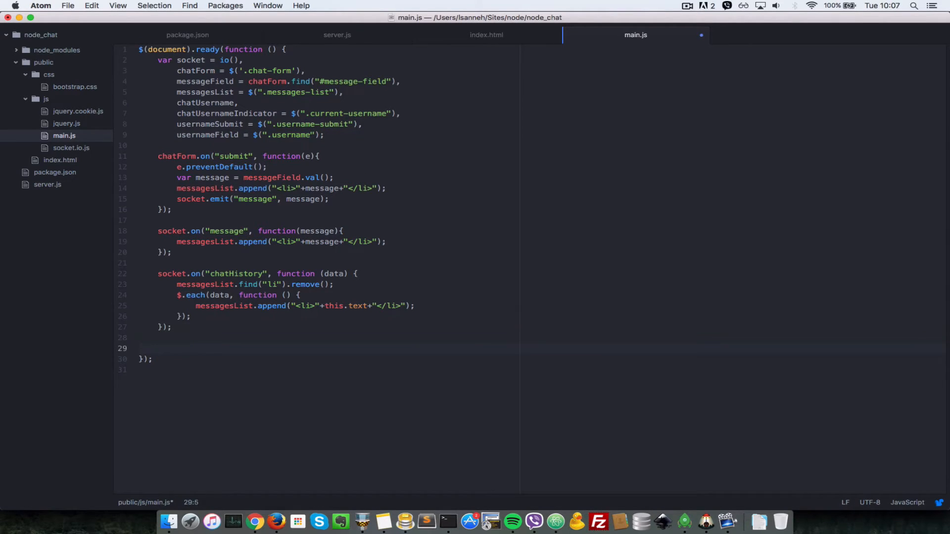
Start an empty socket.on("connect") handler before the ready block closes.
{"action": "type", "text": "socket"}
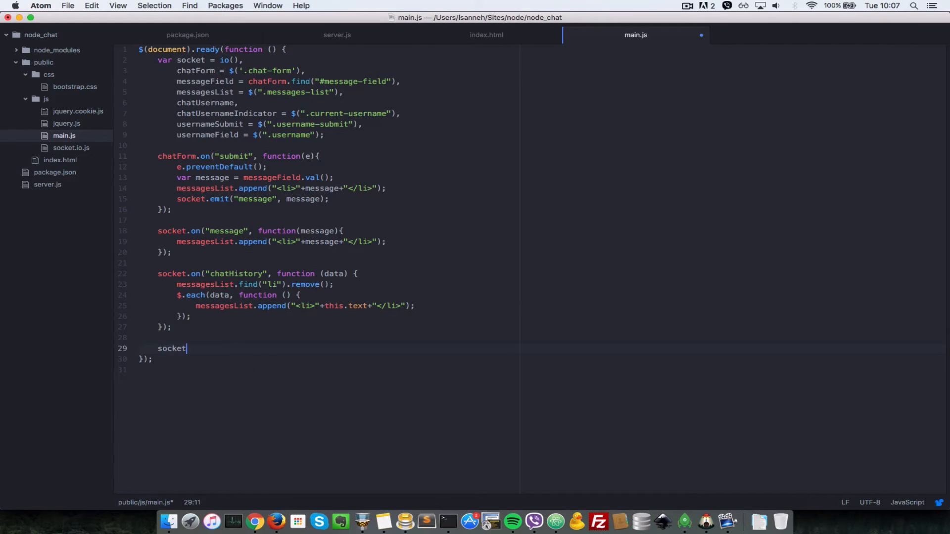
{"action": "type", "text": ".on(\""}
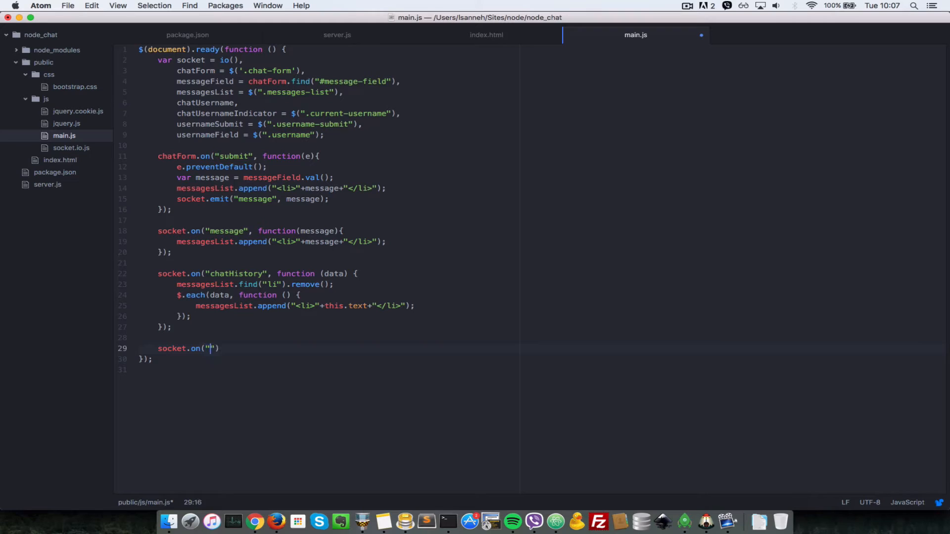
{"action": "type", "text": "connect"}
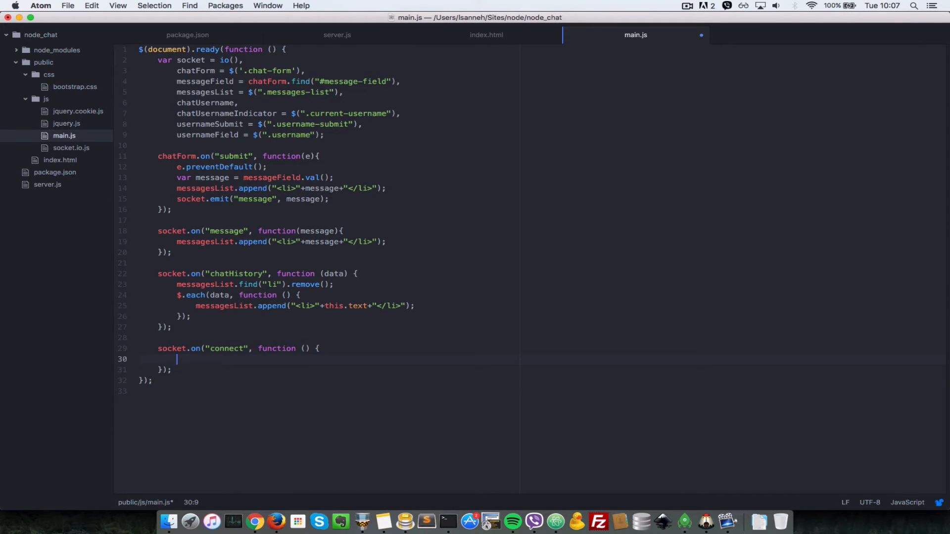
Write an if in the connect handler testing for the node_chat_username cookie.
{"action": "type", "text": "if($"}
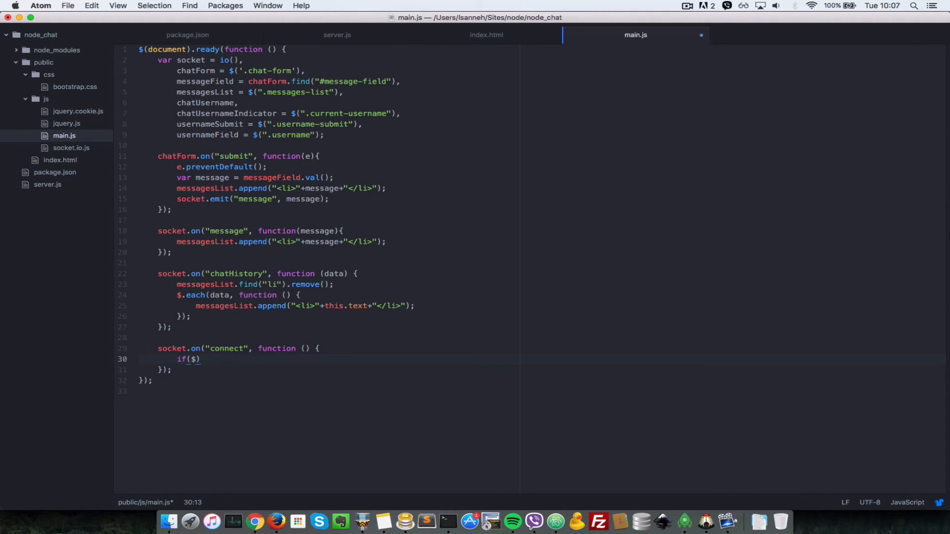
{"action": "left_click", "coordinate": [486, 35]}
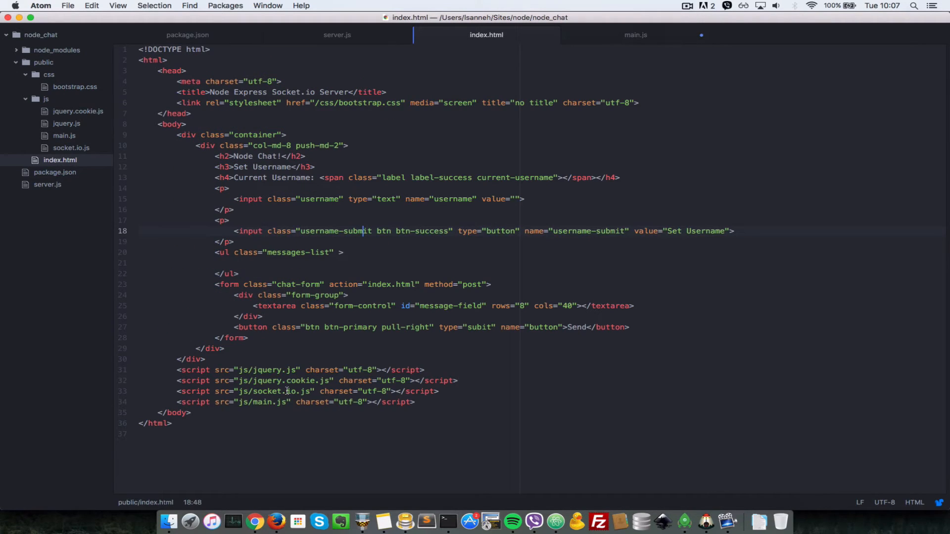
{"action": "left_click", "coordinate": [636, 35]}
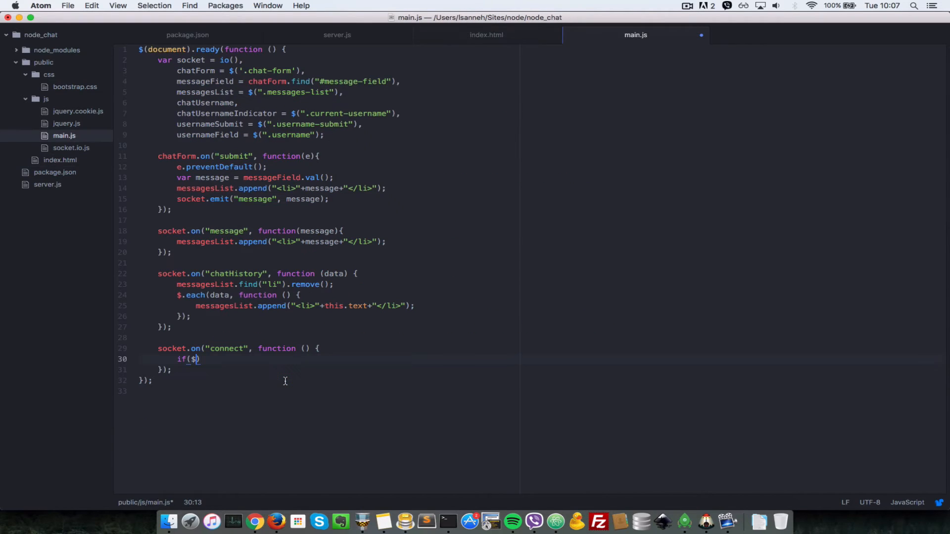
{"action": "type", "text": ".co"}
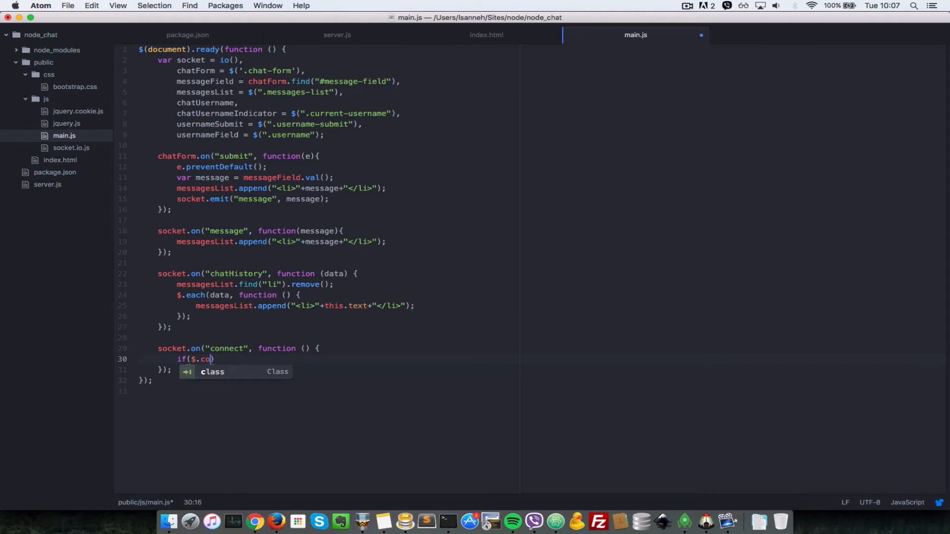
{"action": "type", "text": "okie"}
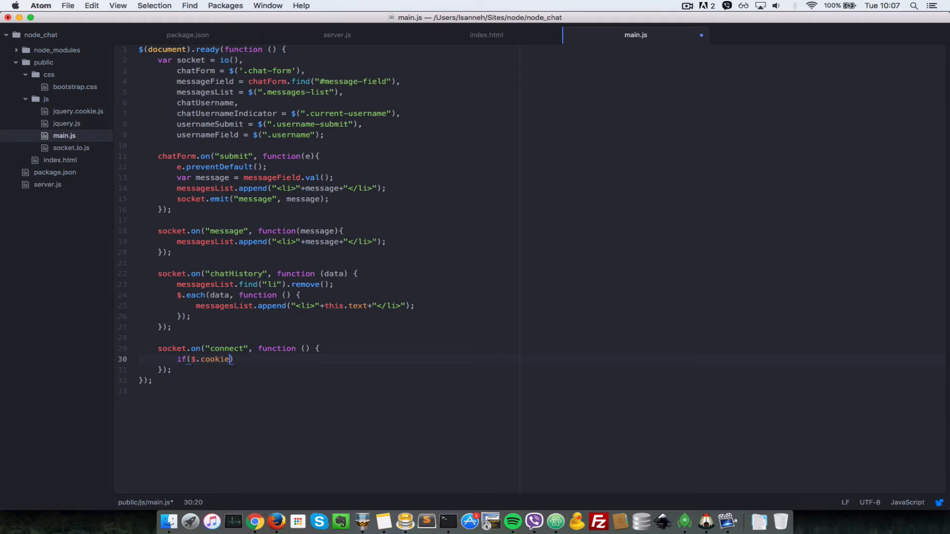
{"action": "type", "text": "("}
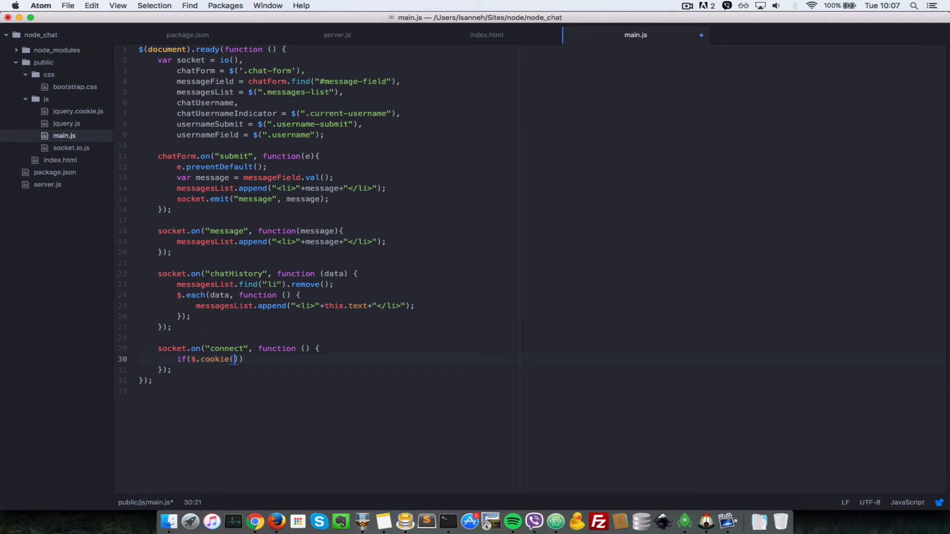
{"action": "type", "text": "\"n"}
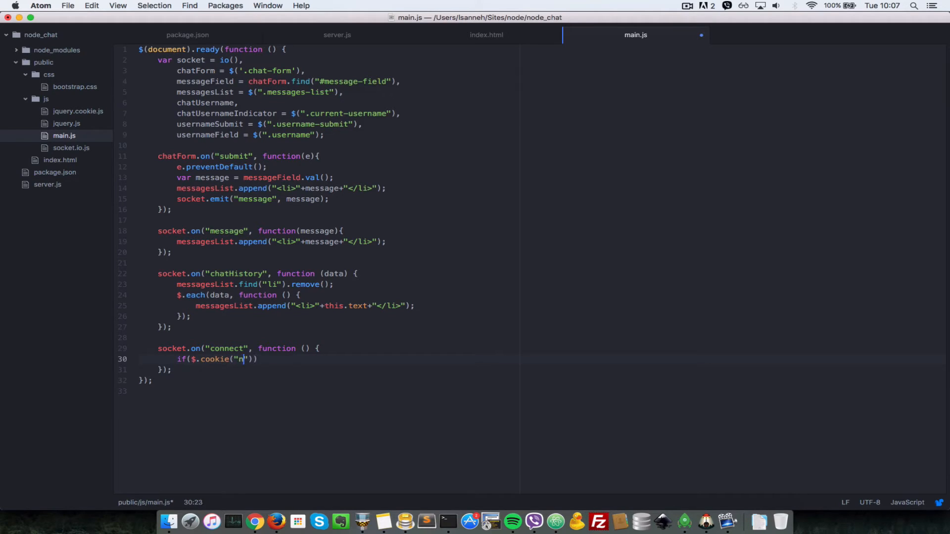
{"action": "type", "text": "ode_chat"}
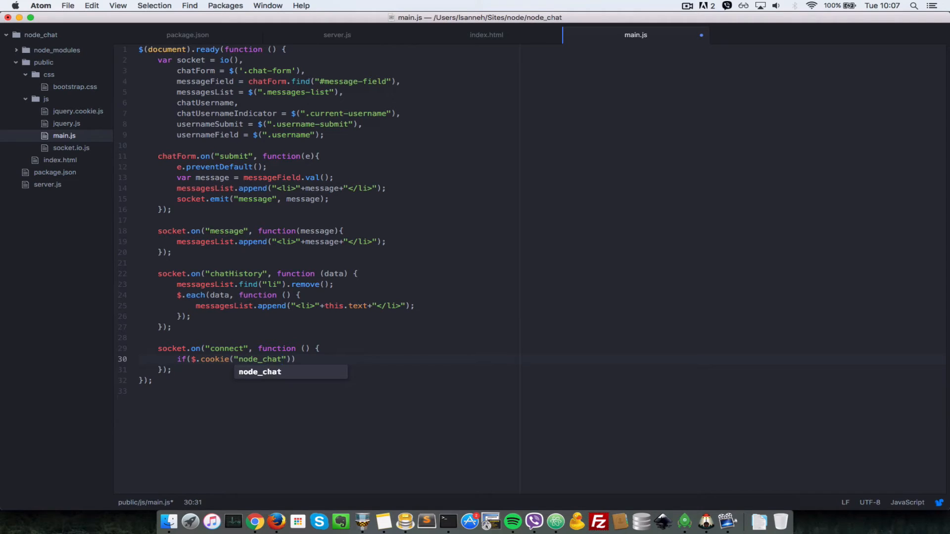
{"action": "type", "text": "_username"}
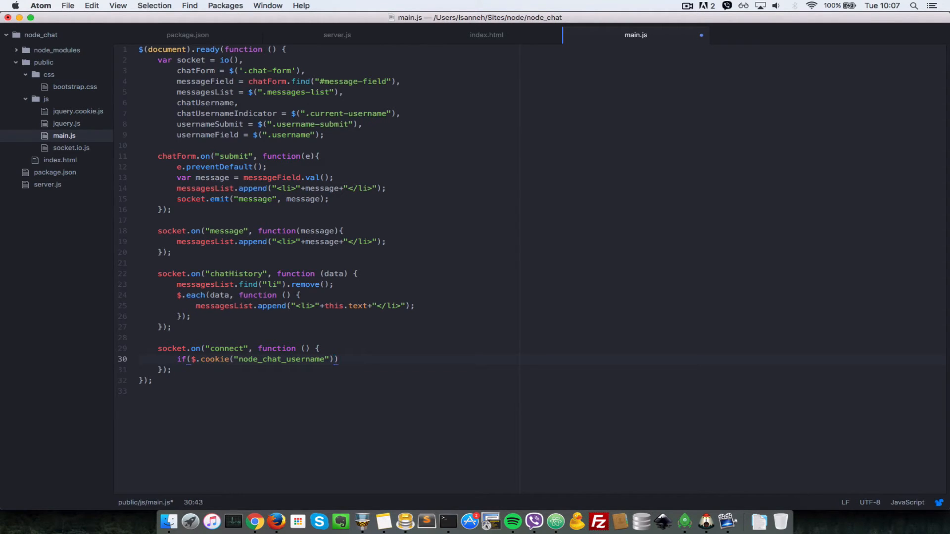
{"action": "type", "text": "{"}
{"action": "type", "text": "chatUsername"}
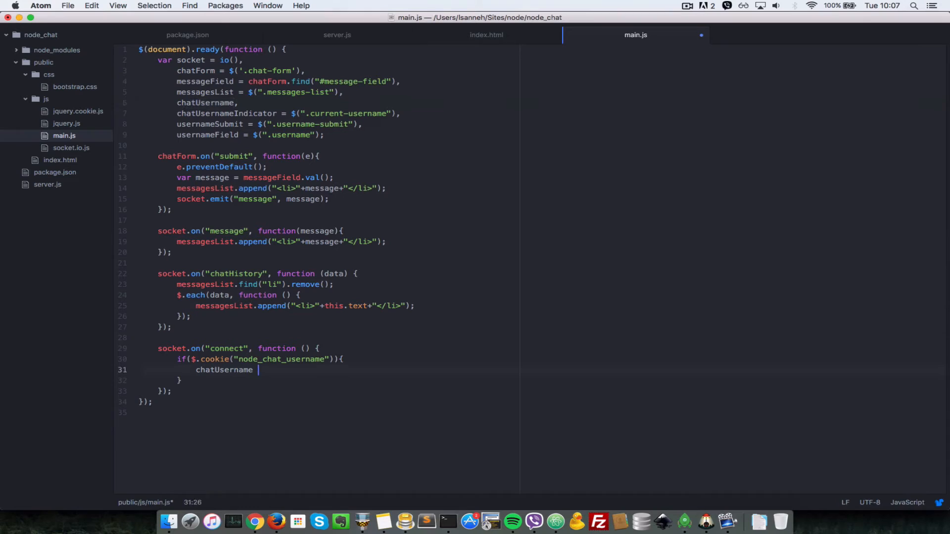
Inside the if, set chatUsername = $.cookie("node_chat_username").
{"action": "type", "text": "= $."}
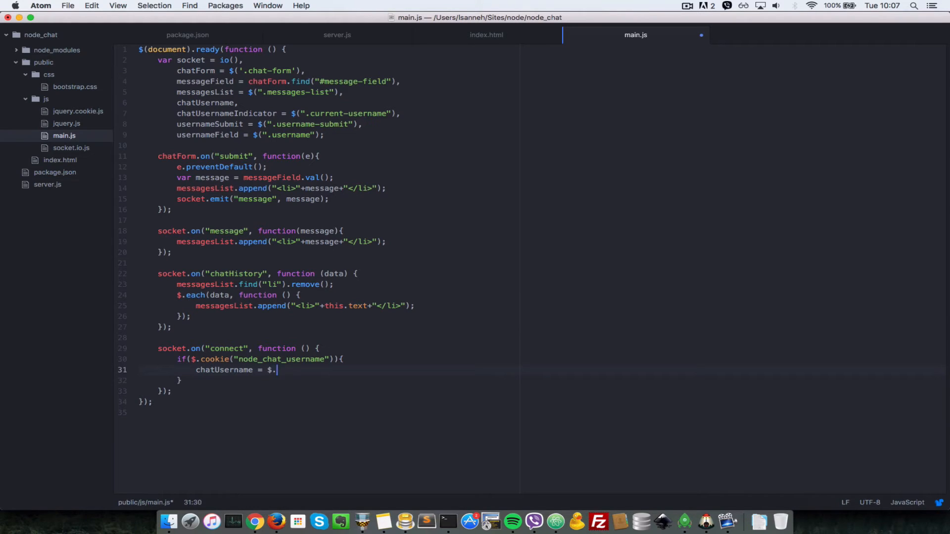
{"action": "type", "text": "cookie()"}
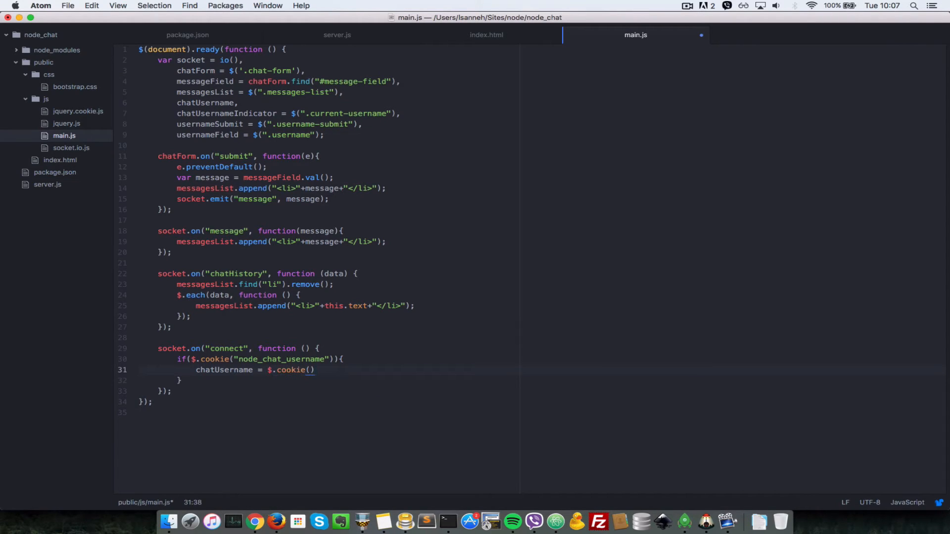
{"action": "type", "text": ";"}
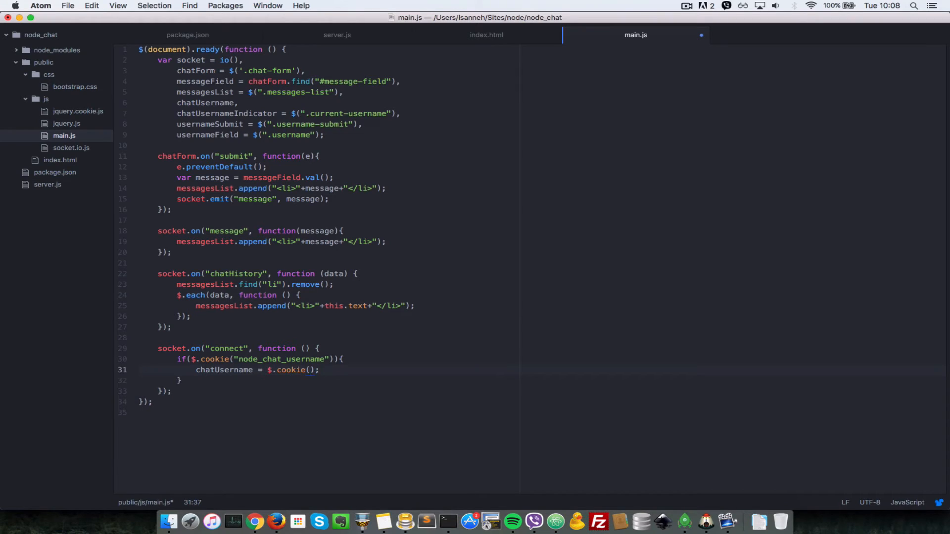
{"action": "type", "text": "\"\""}
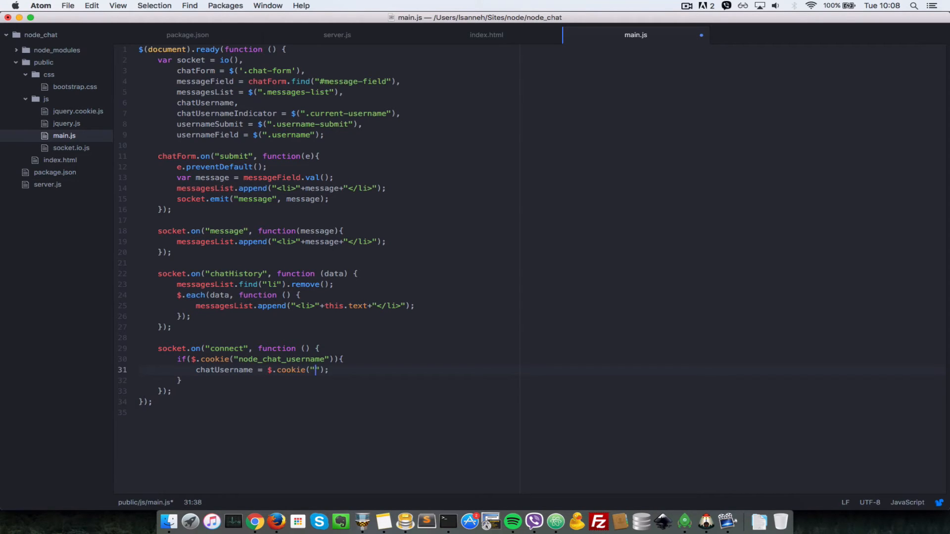
{"action": "type", "text": "node_chat_username"}
{"action": "type", "text": "else{"}
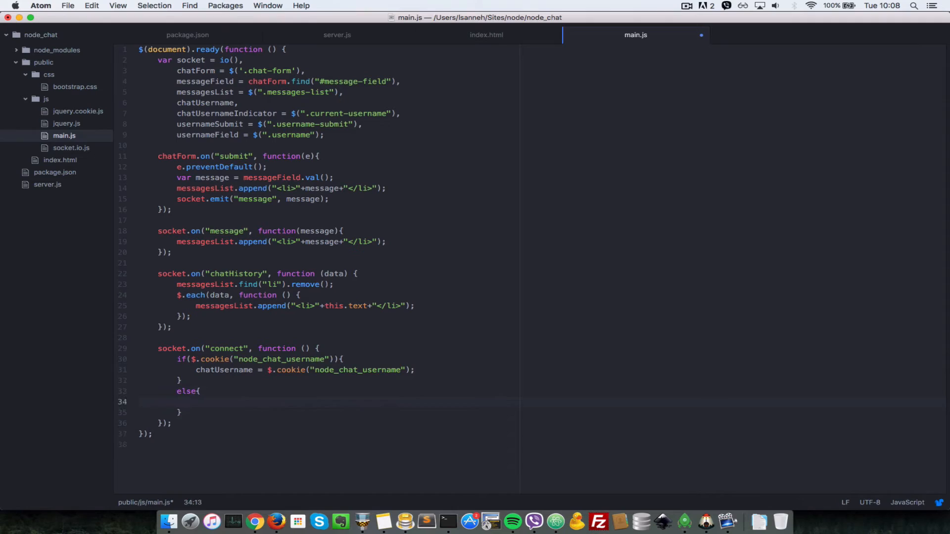
Add an else setting chatUsername to 'Anonymous' plus (new Date()).getTime().
{"action": "type", "text": "ch"}
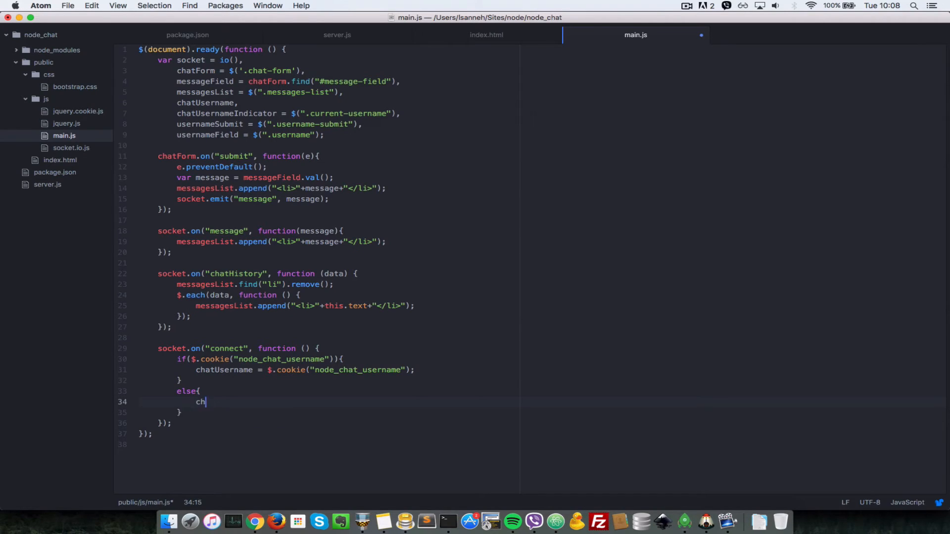
{"action": "type", "text": "atUsername ="}
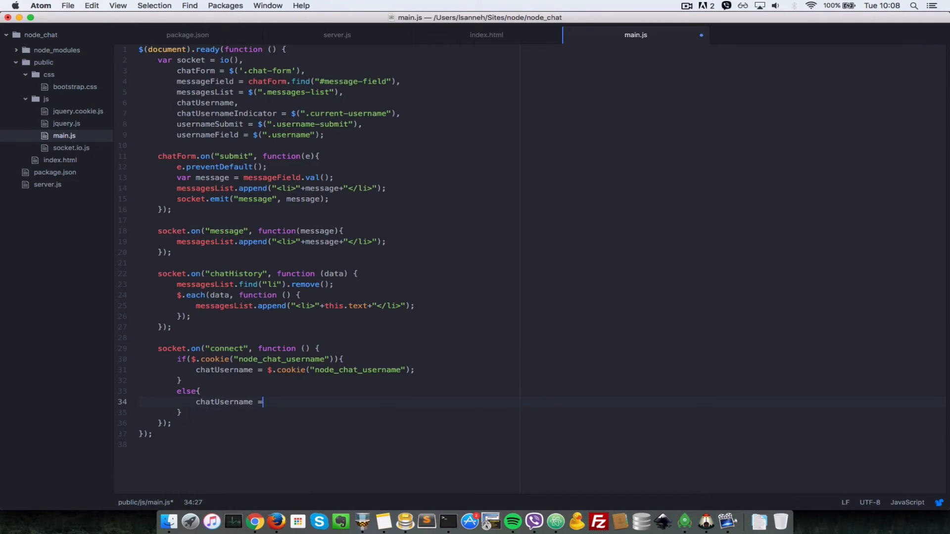
{"action": "type", "text": "'Anu"}
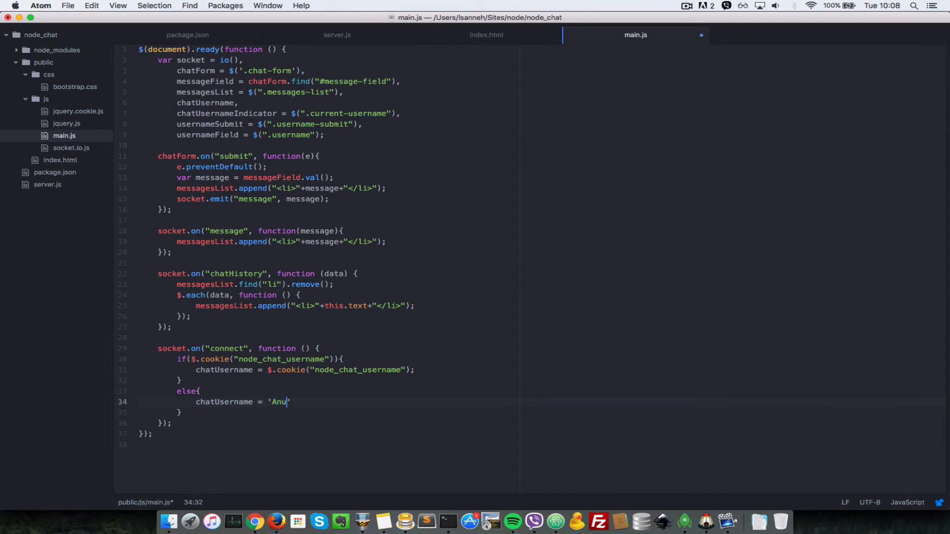
{"action": "type", "text": "nymo"}
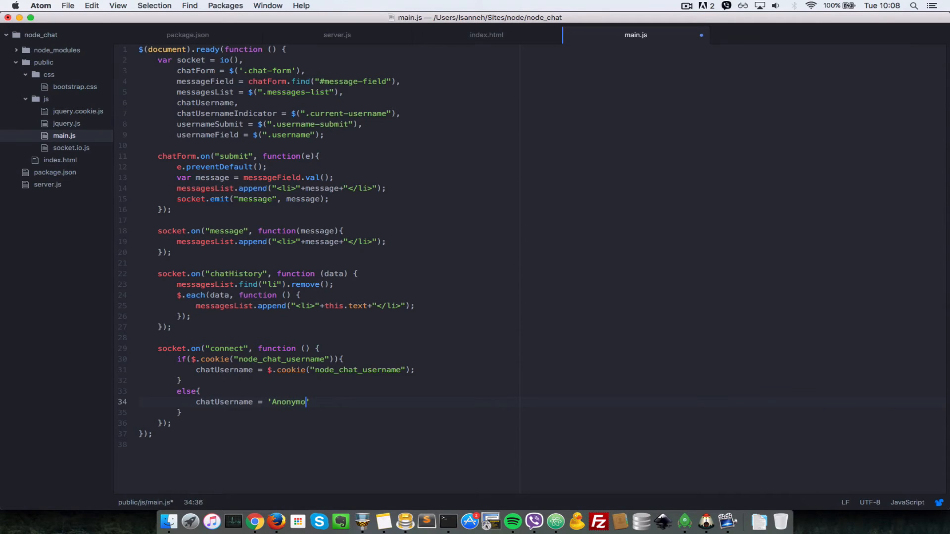
{"action": "type", "text": "us'+"}
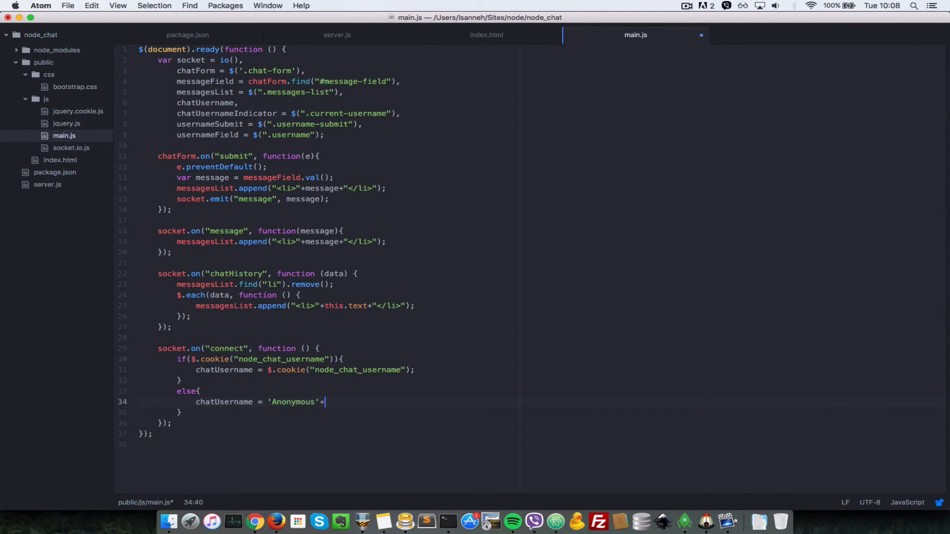
{"action": "type", "text": "(new)"}
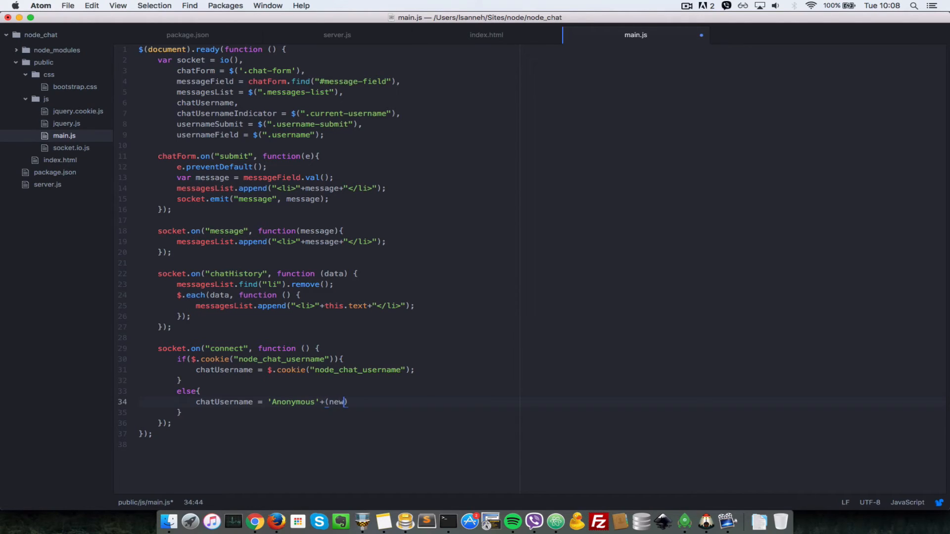
{"action": "type", "text": "Date()"}
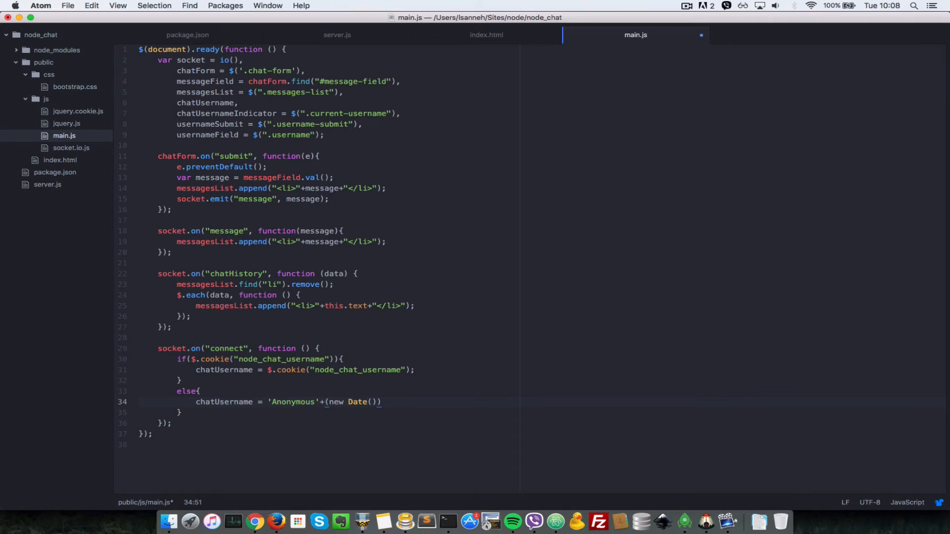
{"action": "type", "text": ".getTime();"}
{"action": "type", "text": "$"}
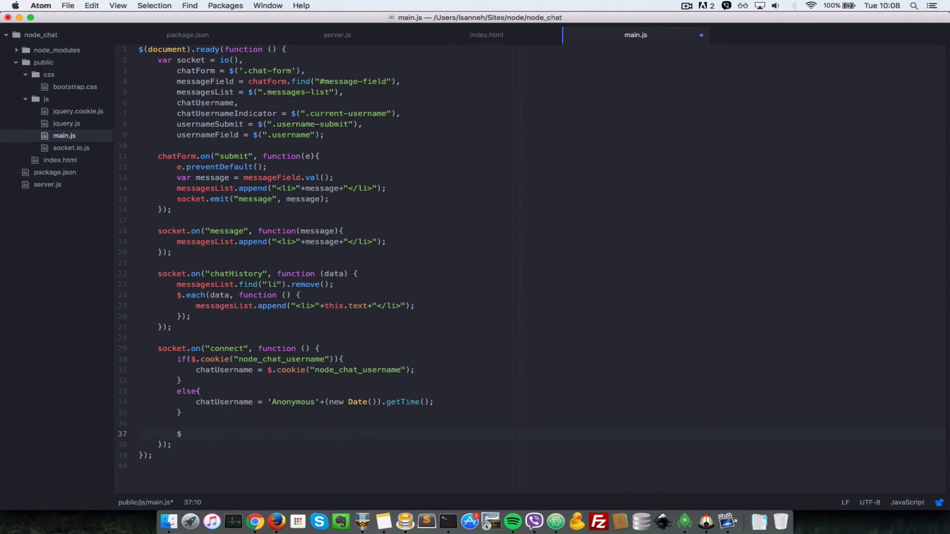
Store chatUsername in the node_chat_username cookie with $.cookie after the if/else.
{"action": "type", "text": ".coo"}
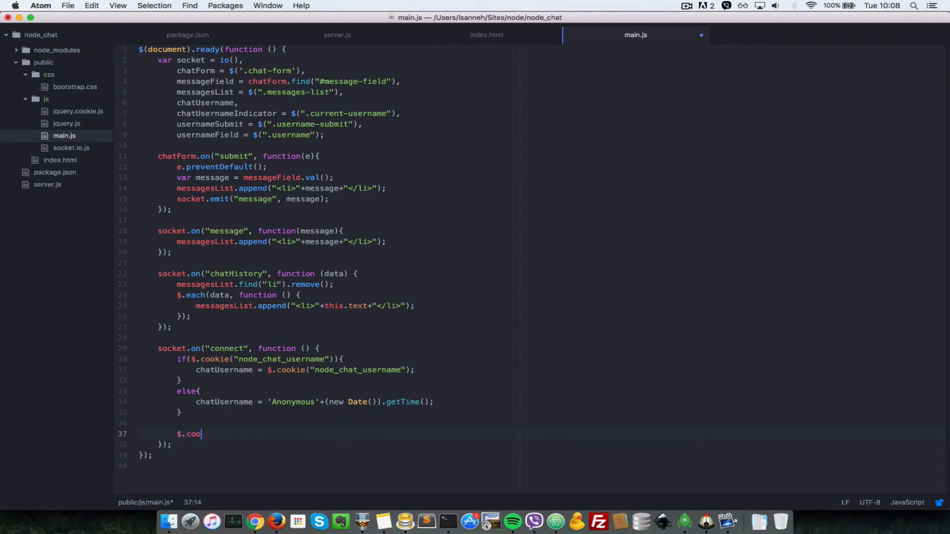
{"action": "type", "text": "kie("}
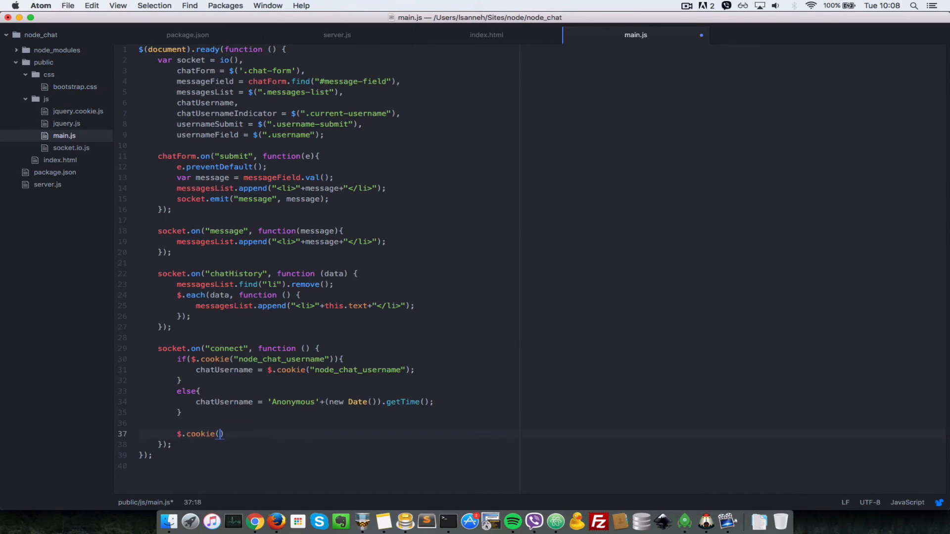
{"action": "type", "text": "\"\""}
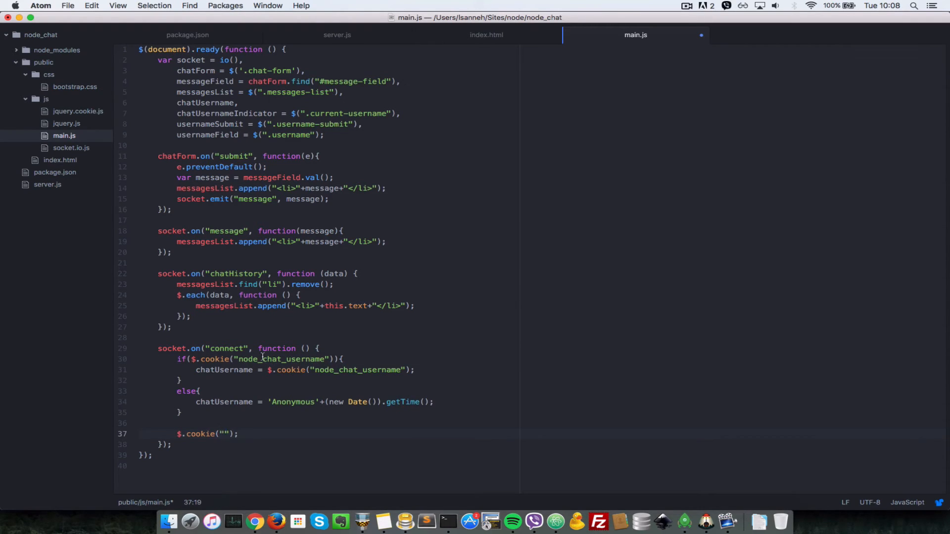
{"action": "type", "text": "node_chat_username"}
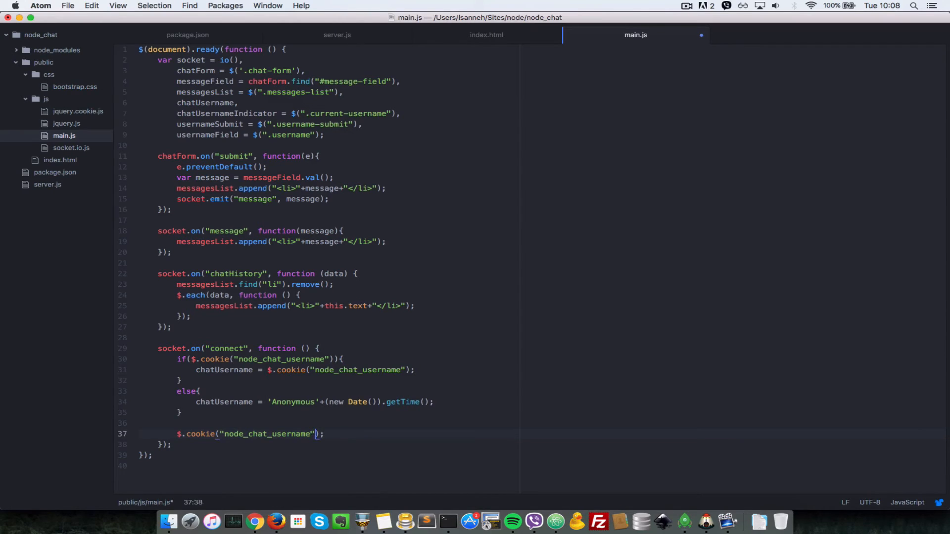
{"action": "type", "text": ", chatUsername"}
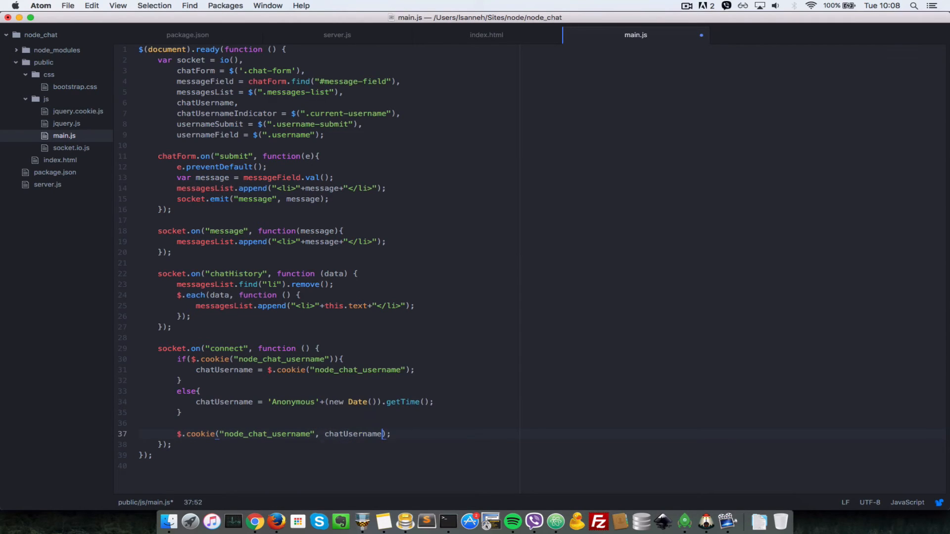
{"action": "left_click", "coordinate": [358, 433]}
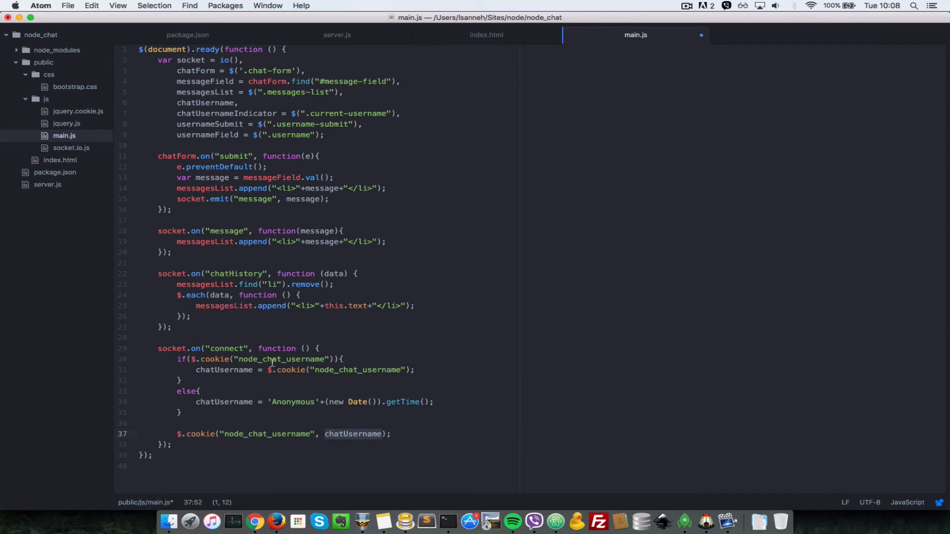
{"action": "left_click", "coordinate": [392, 434]}
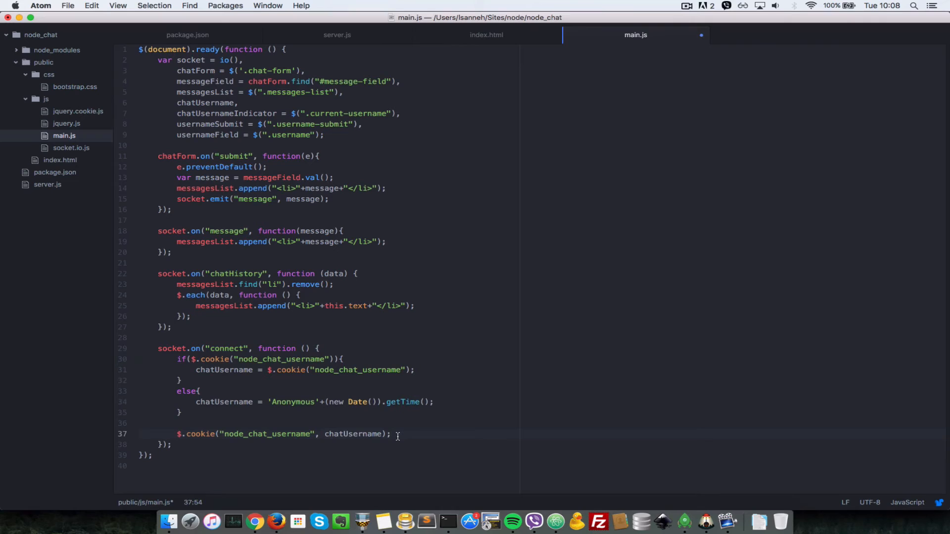
Add chatUsernameIndicator.text(chatUsername) and switch to index.html to check the label.
{"action": "key", "text": "enter"}
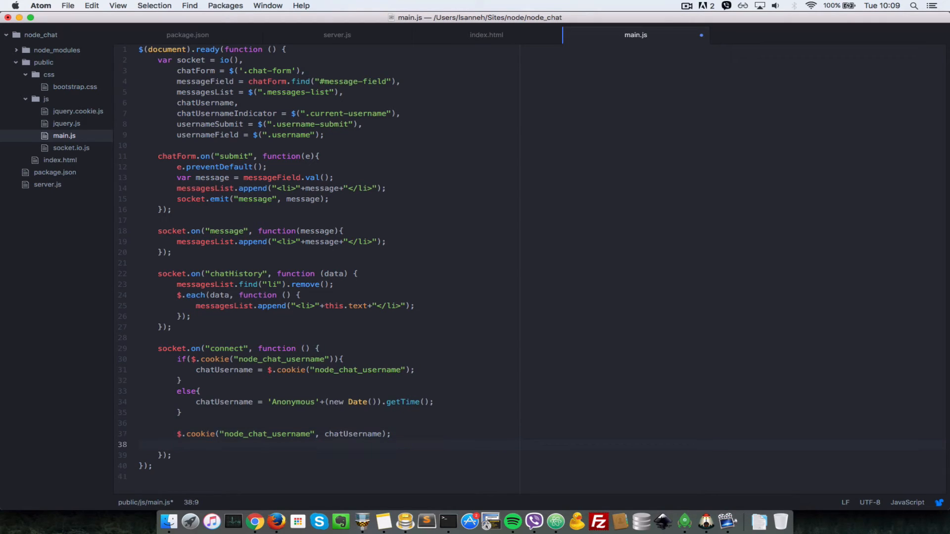
{"action": "type", "text": "chatUsernameIndicator."}
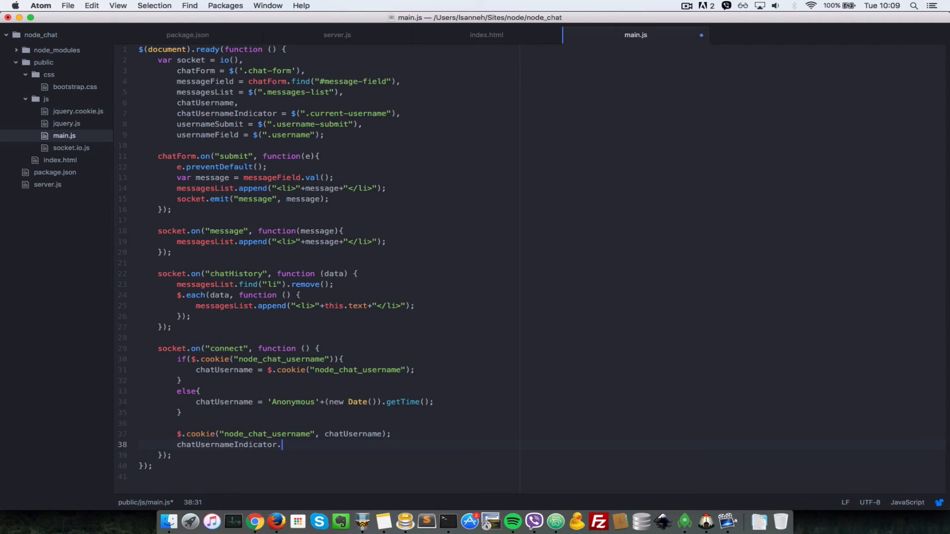
{"action": "type", "text": "text()"}
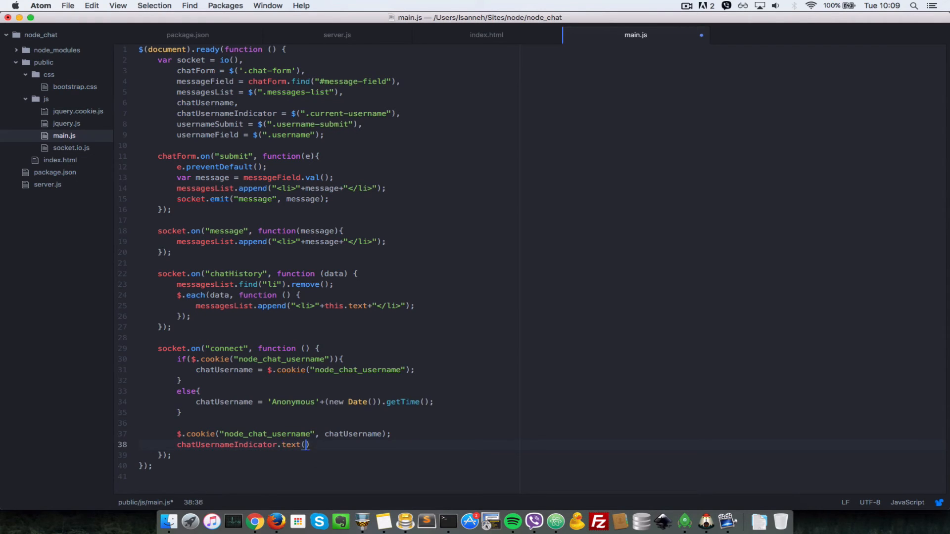
{"action": "type", "text": "chat"}
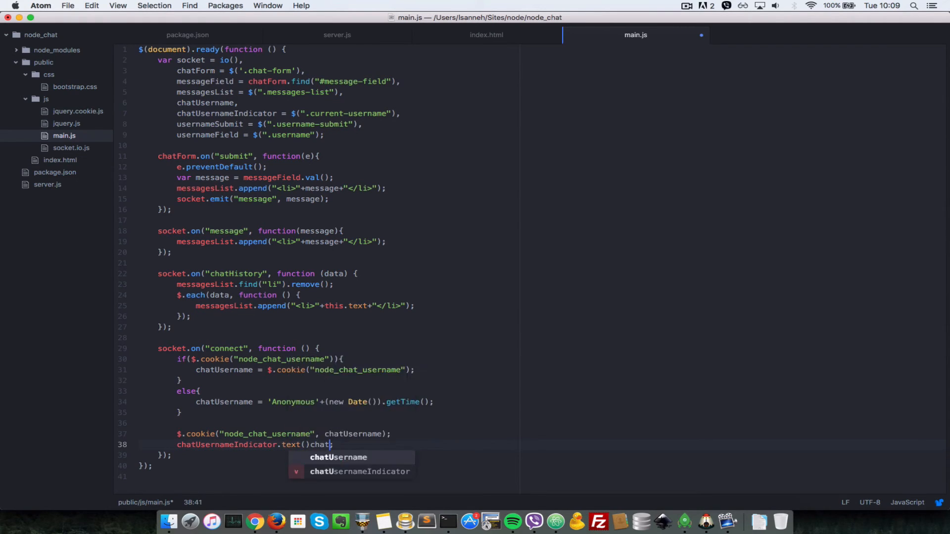
{"action": "type", "text": "t"}
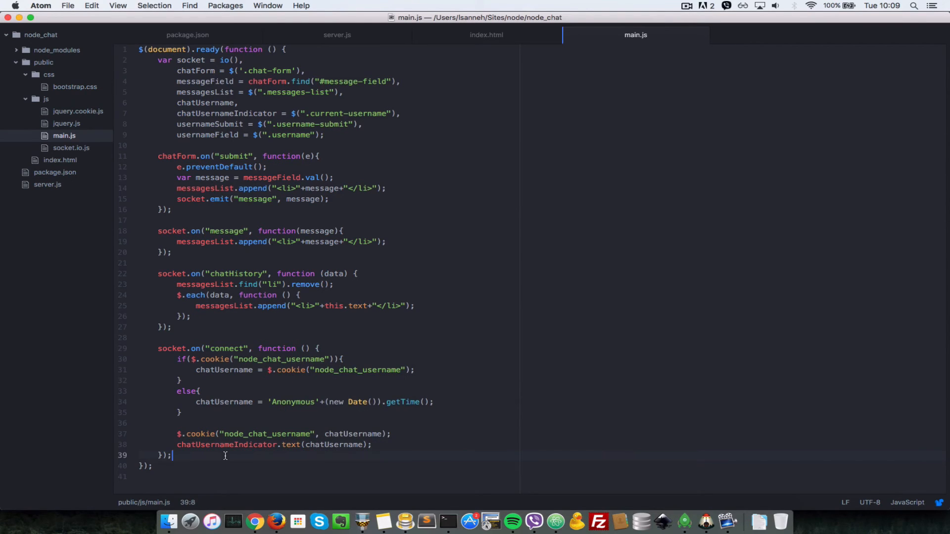
{"action": "left_click", "coordinate": [486, 35]}
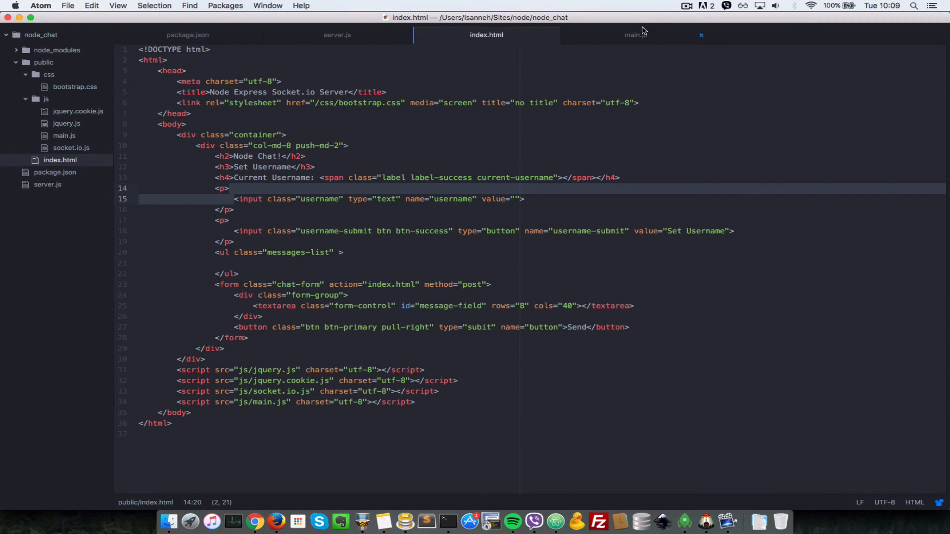
Add usernameSubmit.on("click", function () { after the connect handler in main.js.
{"action": "left_click", "coordinate": [635, 35]}
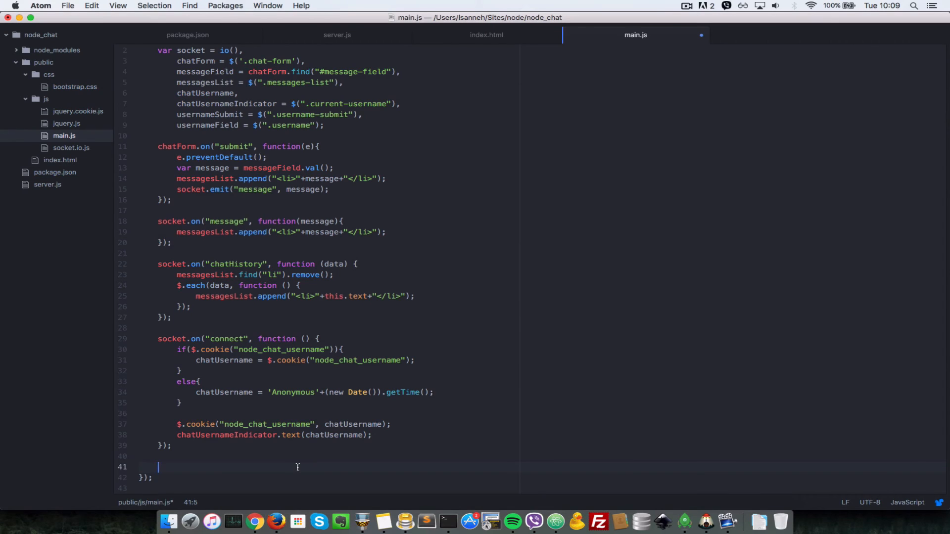
{"action": "type", "text": "user"}
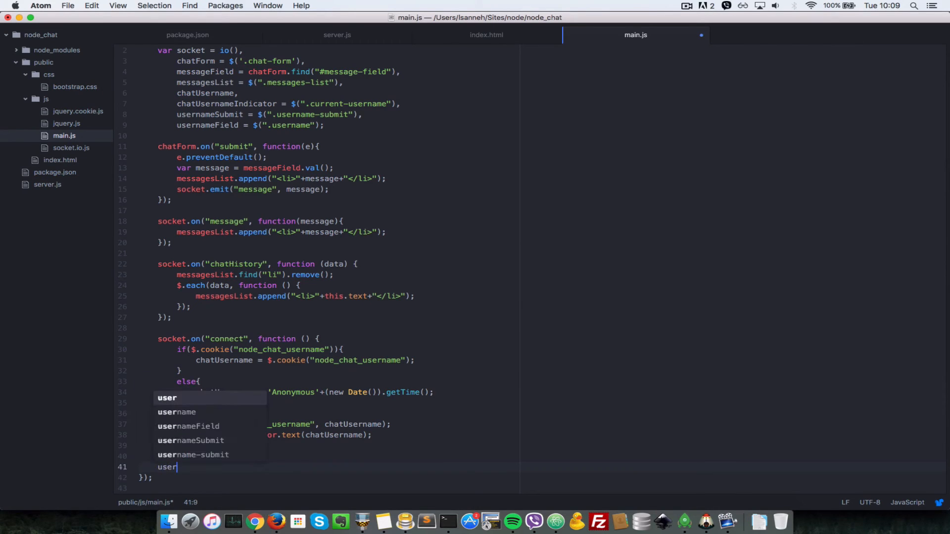
{"action": "type", "text": "nameSubmit.on(\"\");"}
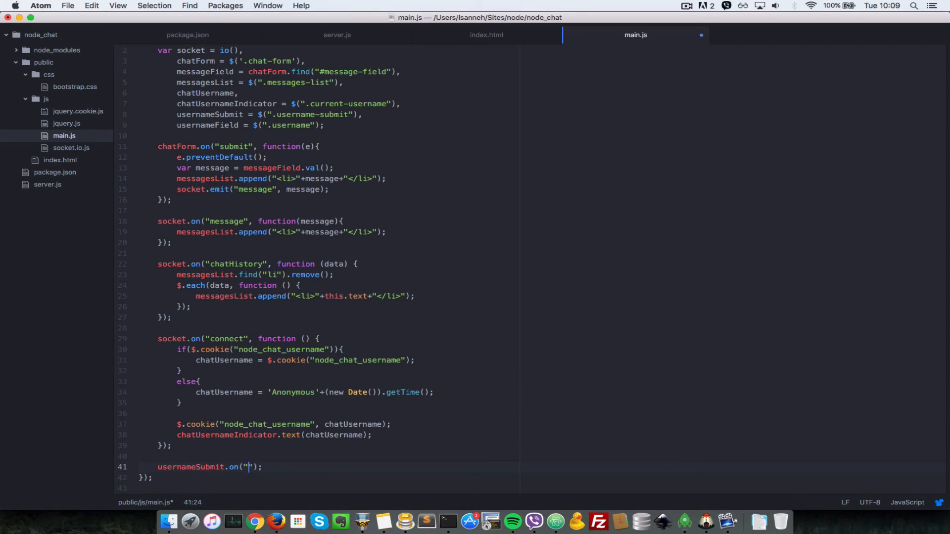
{"action": "type", "text": "click\", f"}
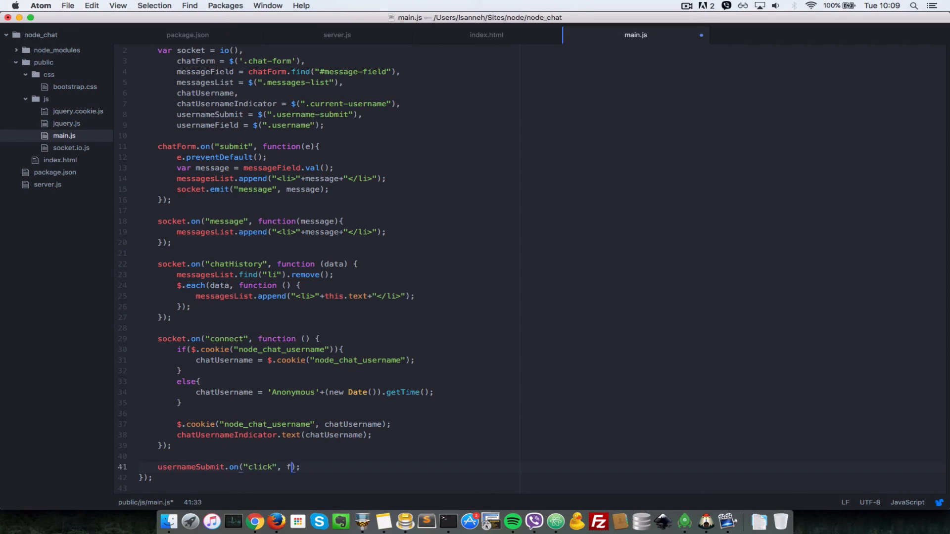
{"action": "type", "text": "unction () {"}
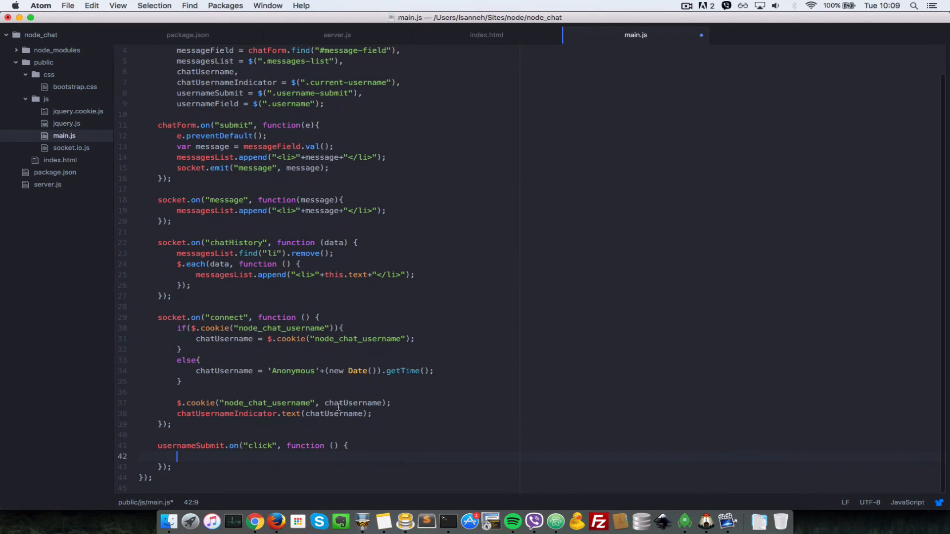
Write $.cookie("node_chat_username", usernameField.val()); in the handler and begin chatUsernameIndicator.
{"action": "type", "text": "$.cookie();"}
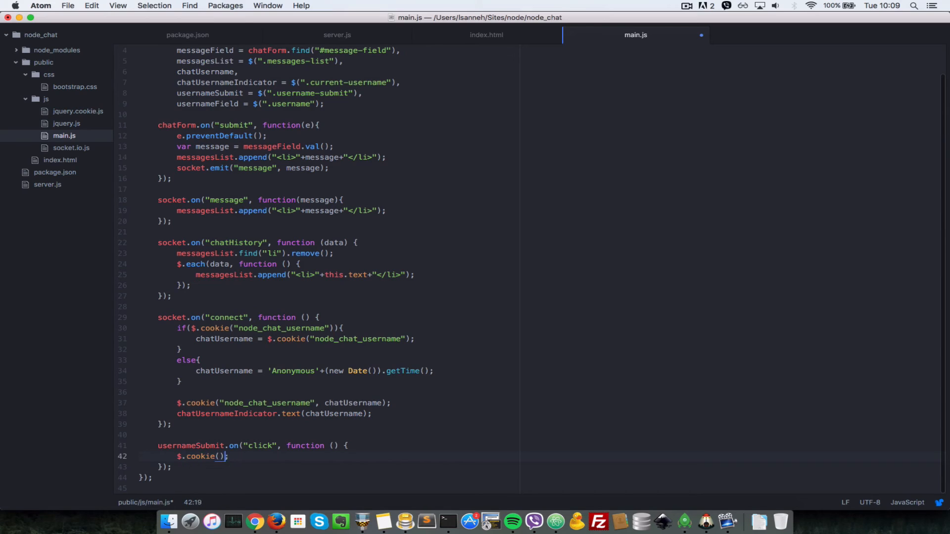
{"action": "key", "text": "Left"}
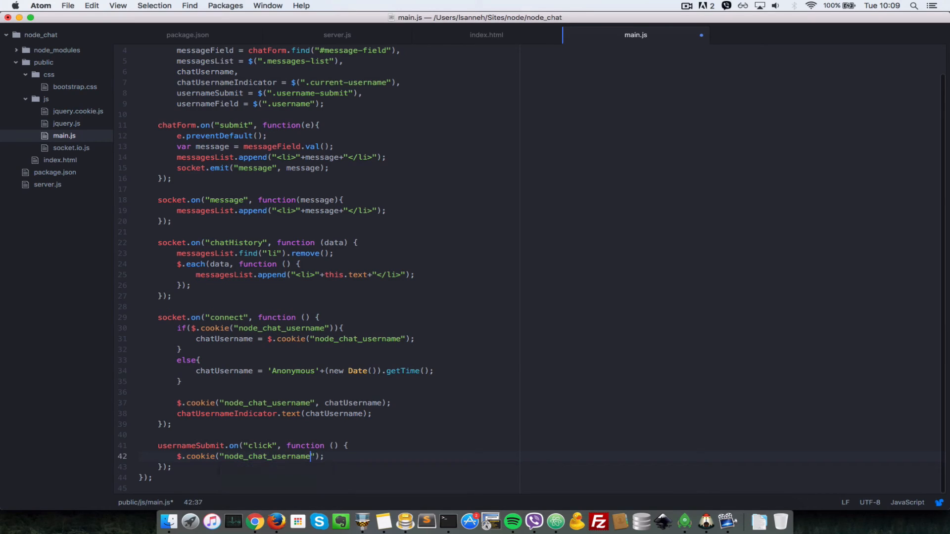
{"action": "type", "text": ","}
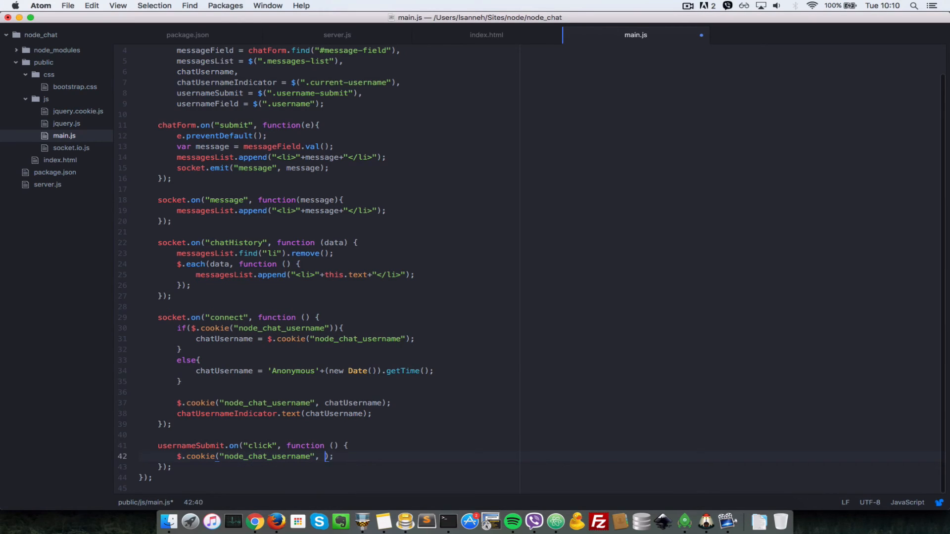
{"action": "type", "text": "user"}
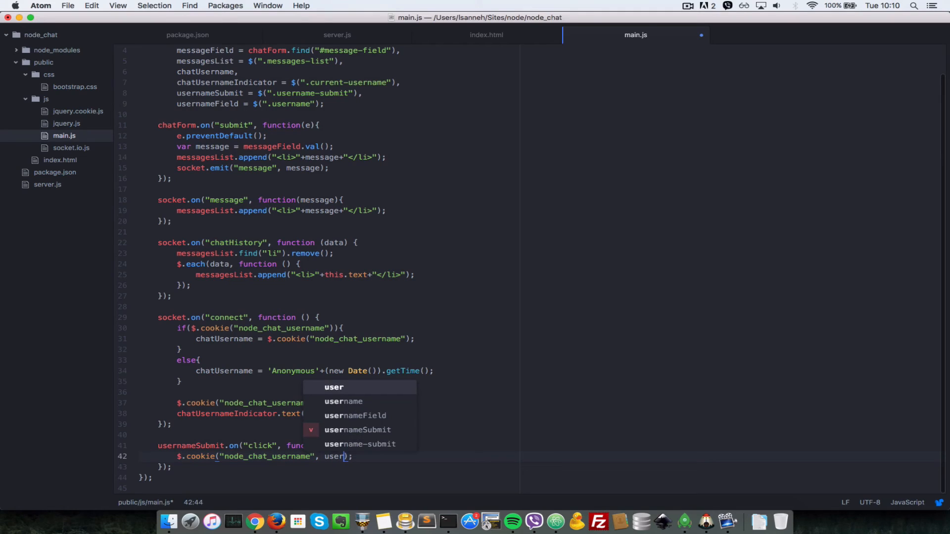
{"action": "type", "text": "name"}
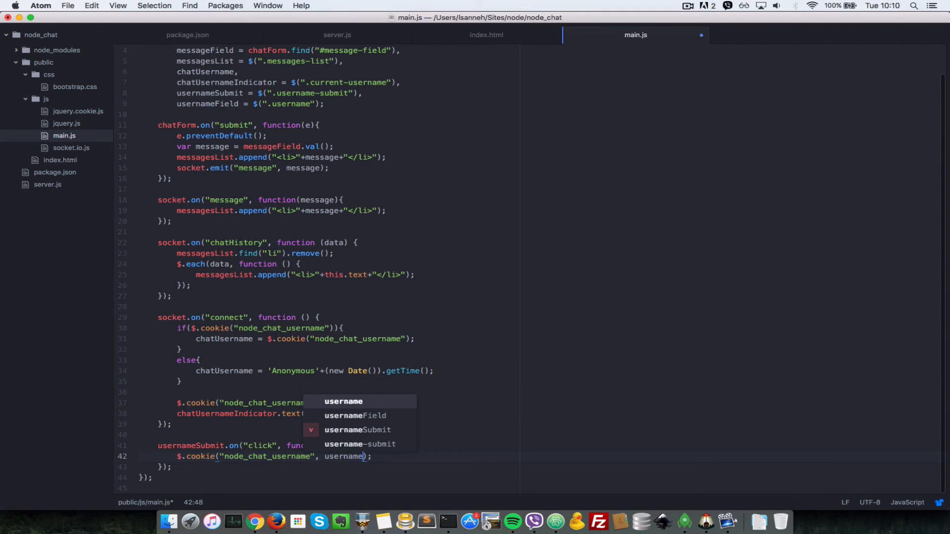
{"action": "type", "text": "Field.v"}
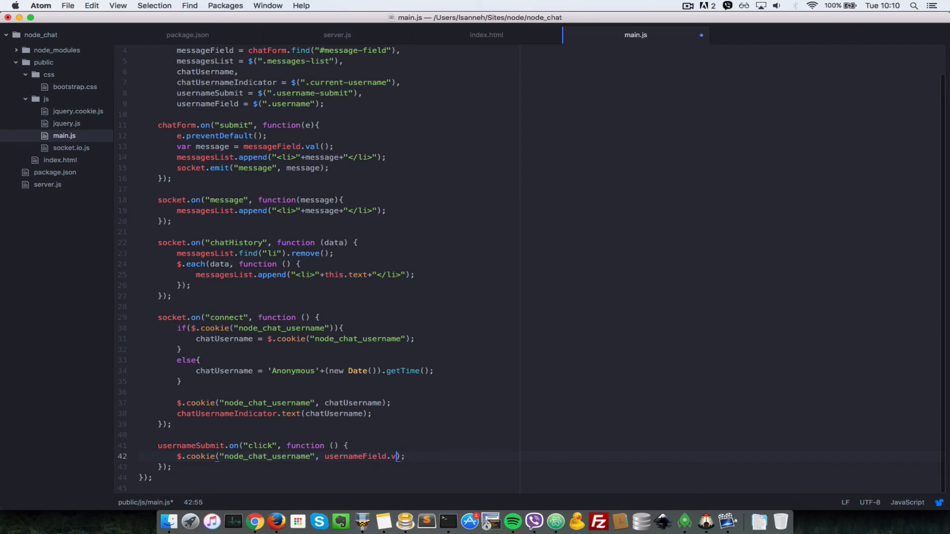
{"action": "type", "text": "al()"}
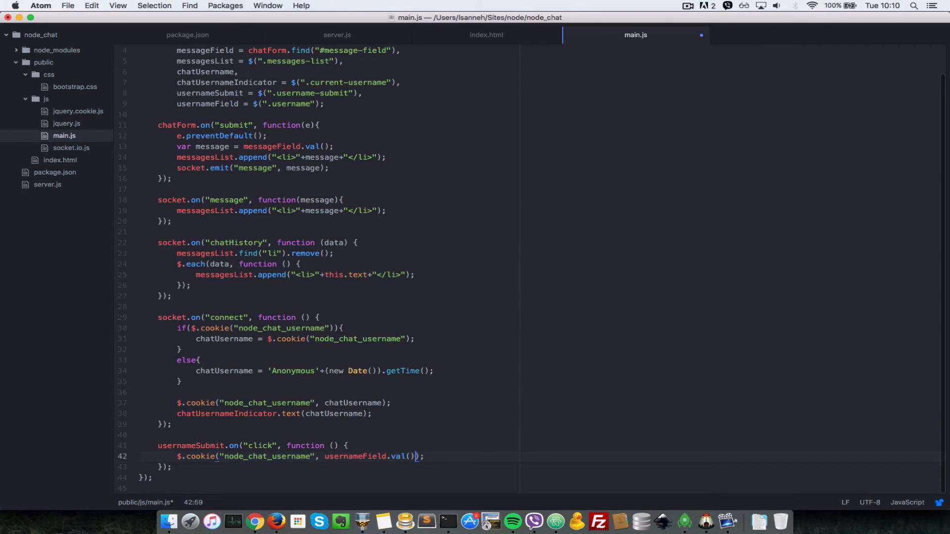
{"action": "type", "text": "chatUsernameIndicator"}
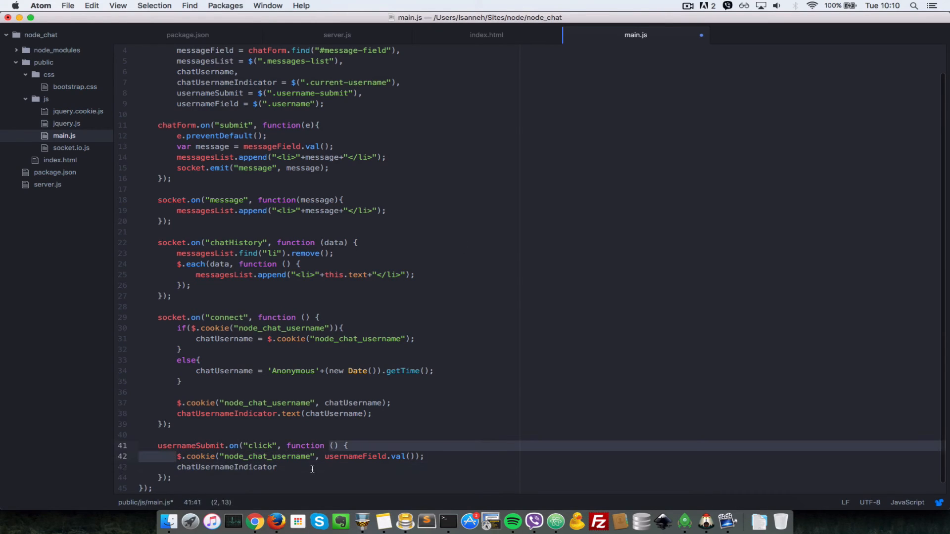
Finish the line as chatUsernameIndicator.text(usernameField.val());.
{"action": "type", "text": ".te"}
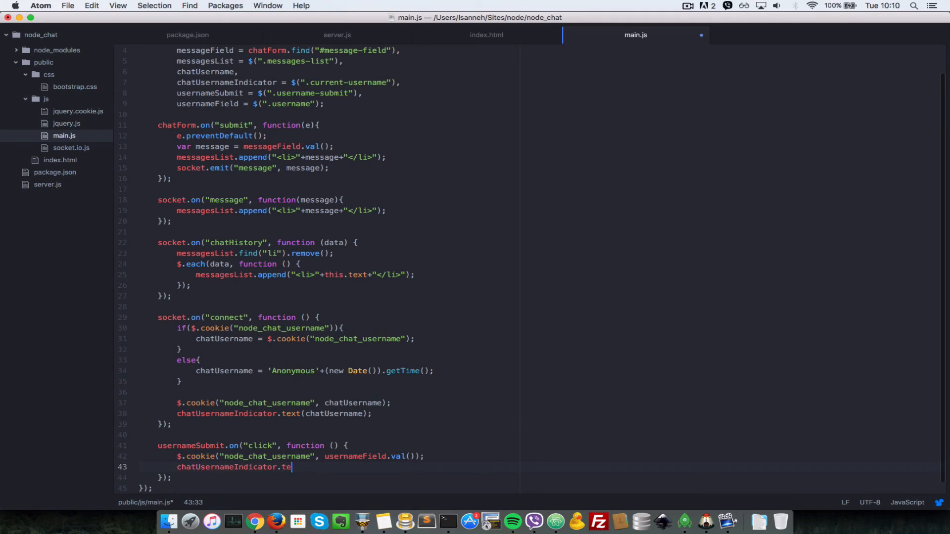
{"action": "type", "text": "xt();"}
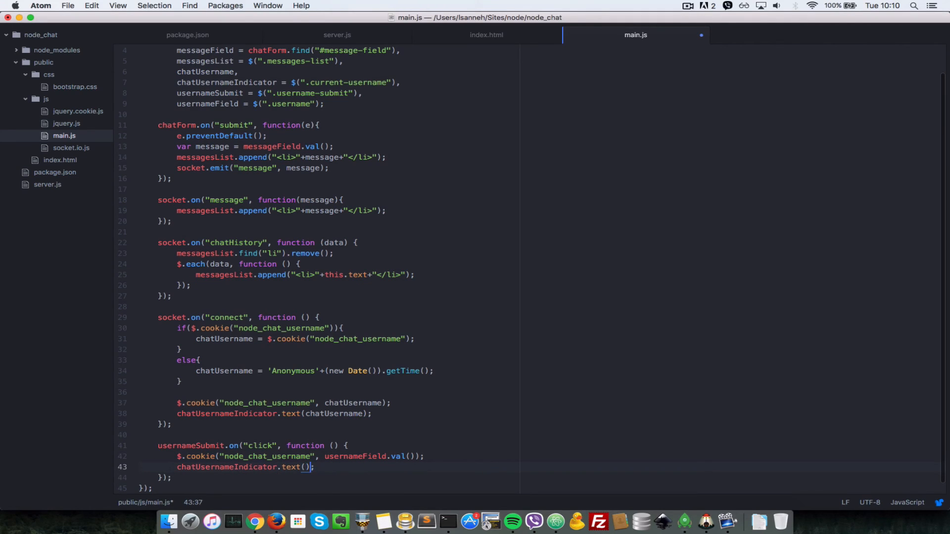
{"action": "type", "text": "user"}
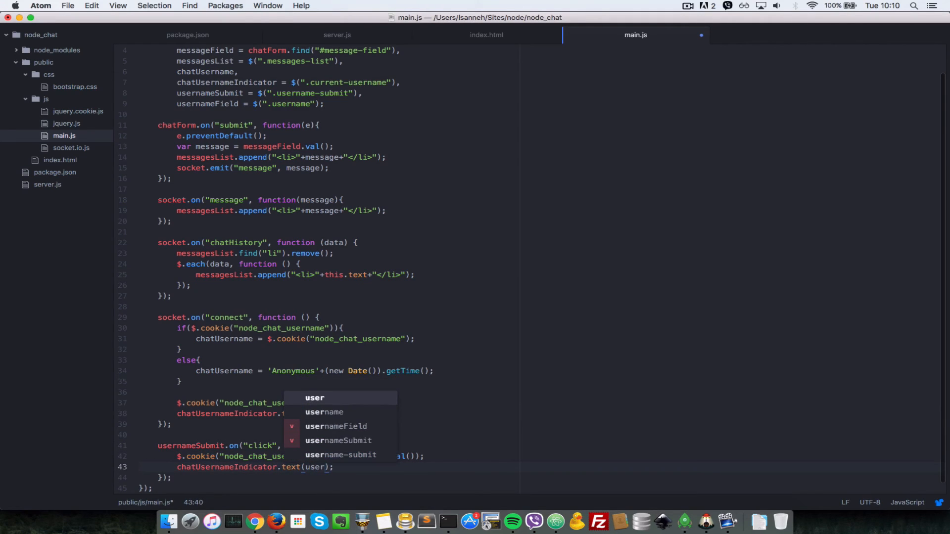
{"action": "key", "text": "Tab"}
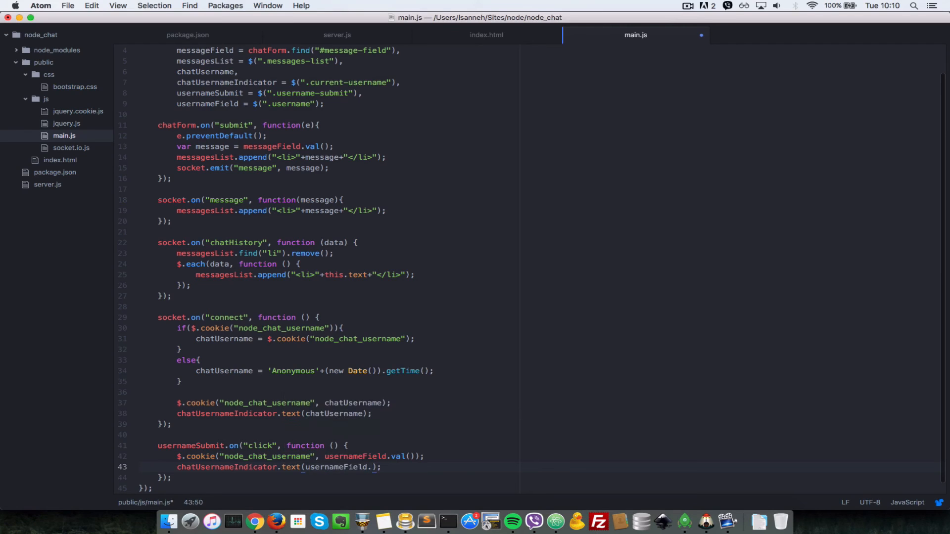
{"action": "type", "text": "val()"}
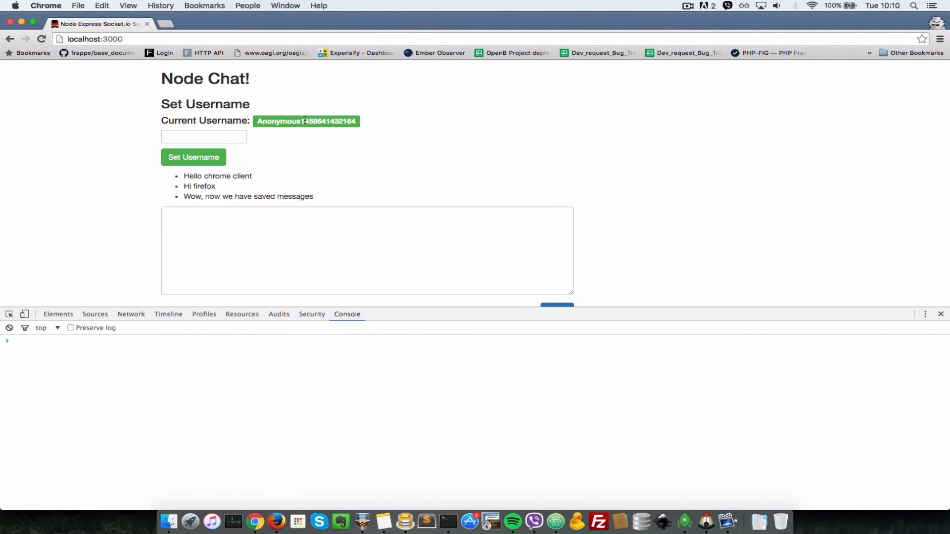
Enter 'jake' in the Chrome page's username field and save it as the current username.
{"action": "double_click", "coordinate": [305, 121]}
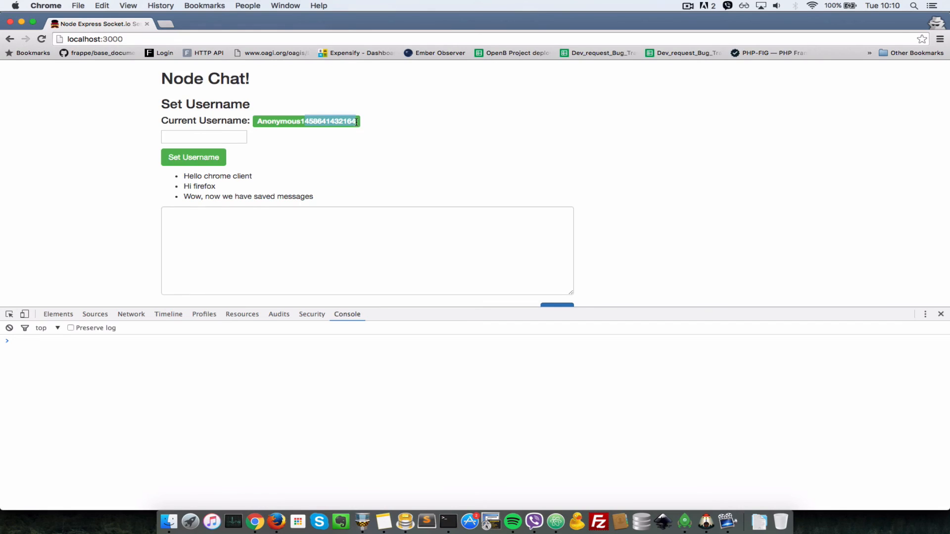
{"action": "left_click", "coordinate": [203, 136]}
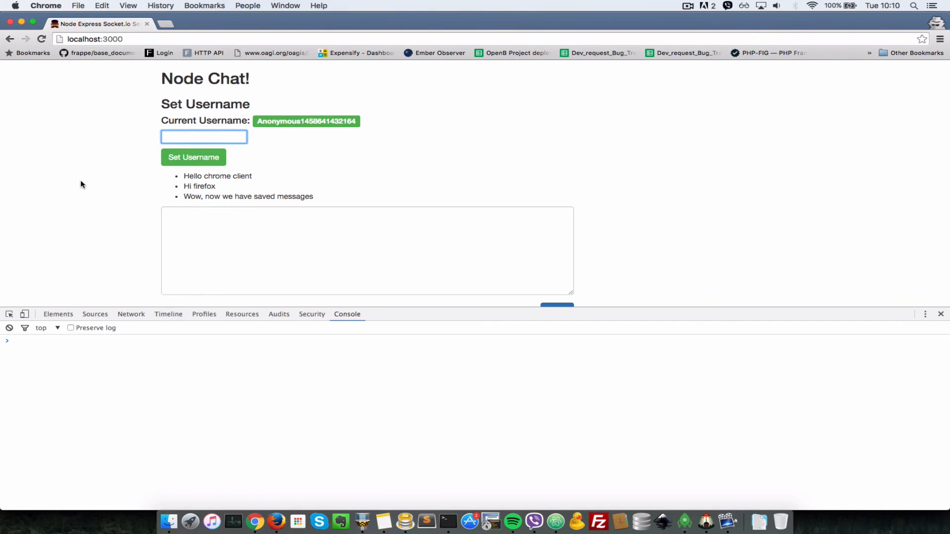
{"action": "type", "text": "jake"}
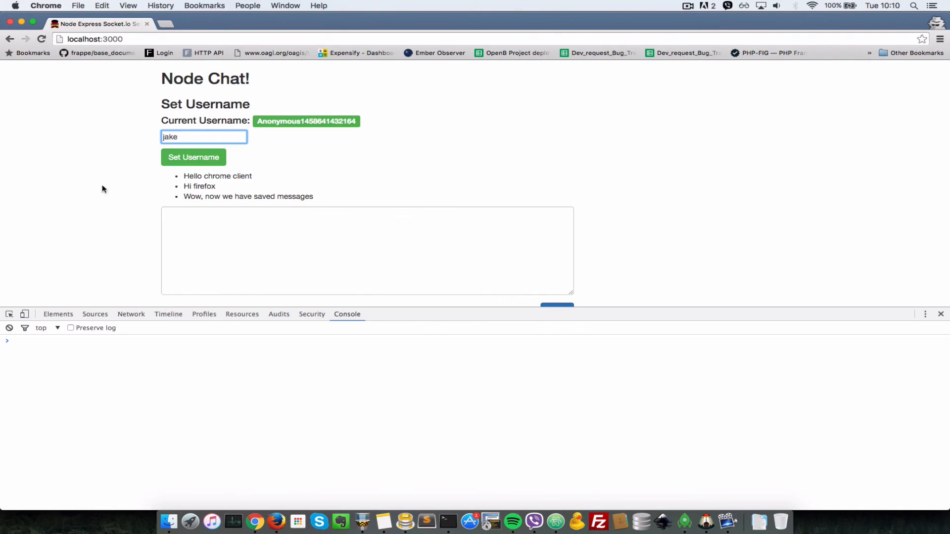
{"action": "left_click", "coordinate": [193, 157]}
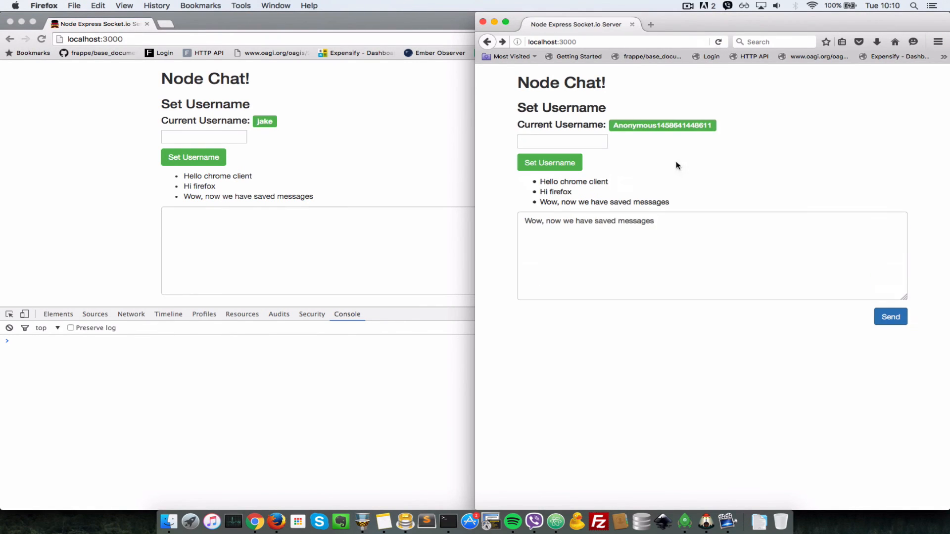
Set the Firefox page's current username to Alex with the Set Username button.
{"action": "double_click", "coordinate": [662, 125]}
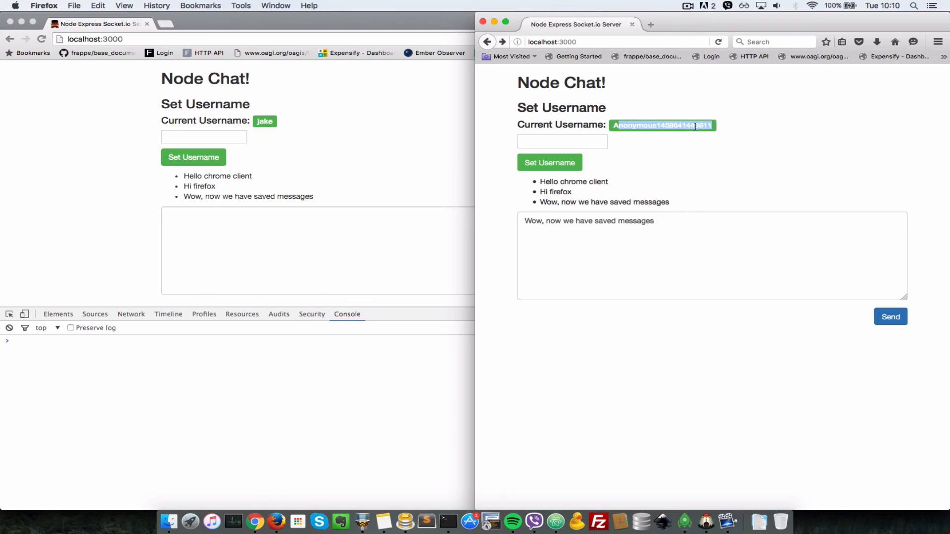
{"action": "left_click", "coordinate": [561, 141]}
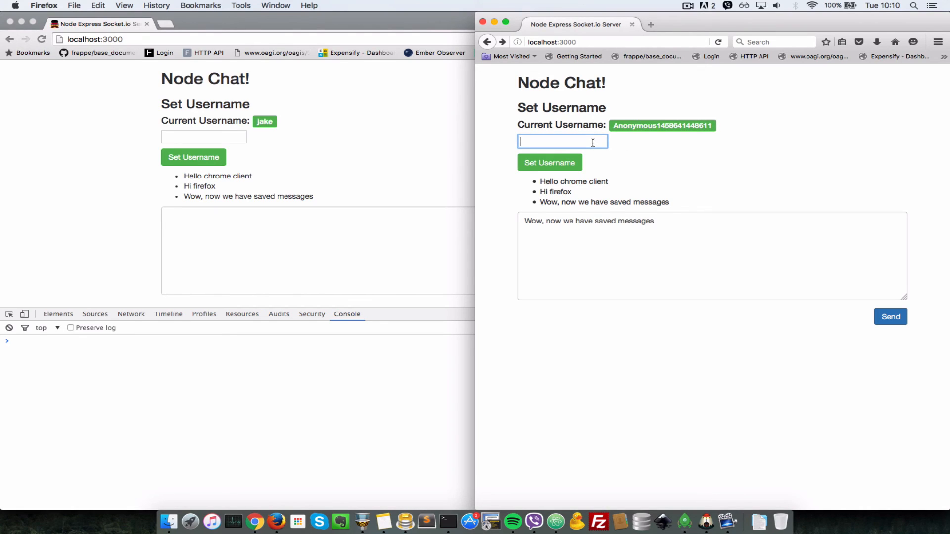
{"action": "left_click", "coordinate": [549, 162]}
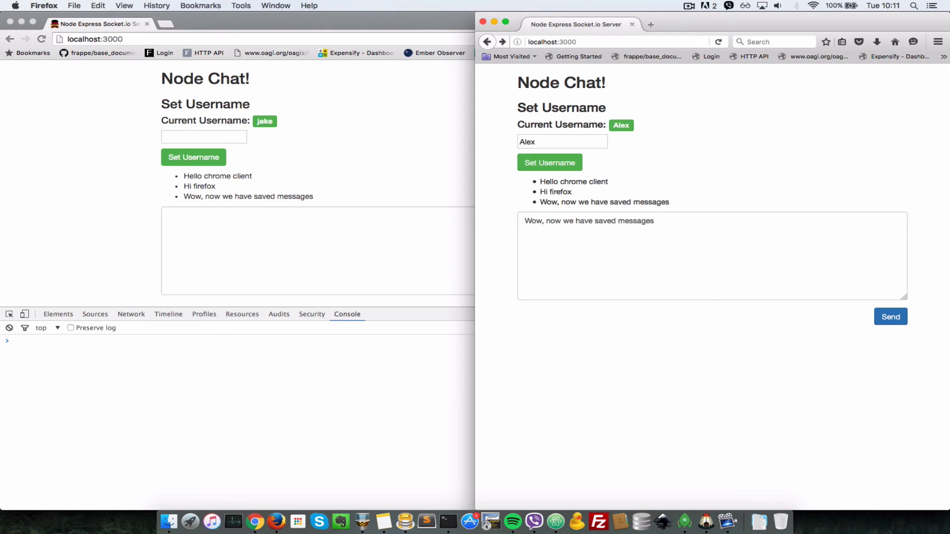
{"action": "mouse_move", "coordinate": [499, 200]}
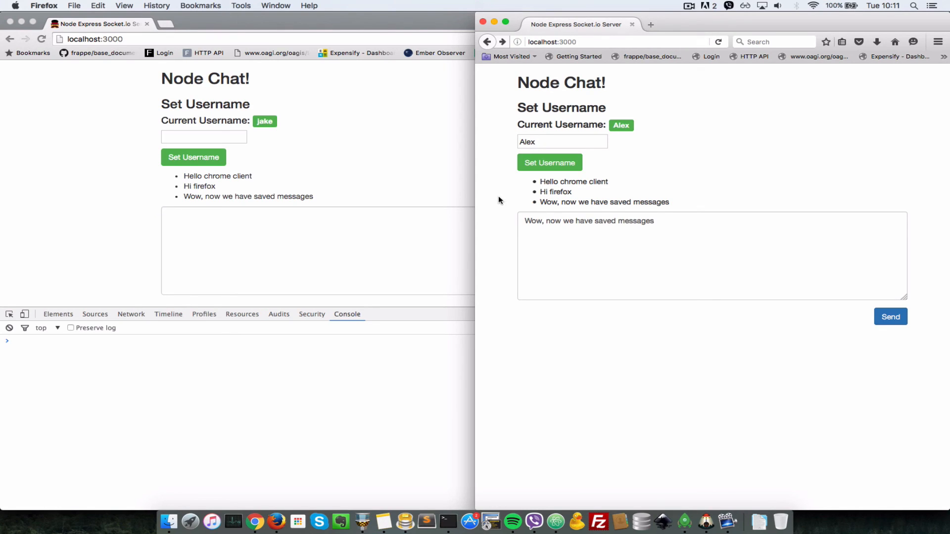